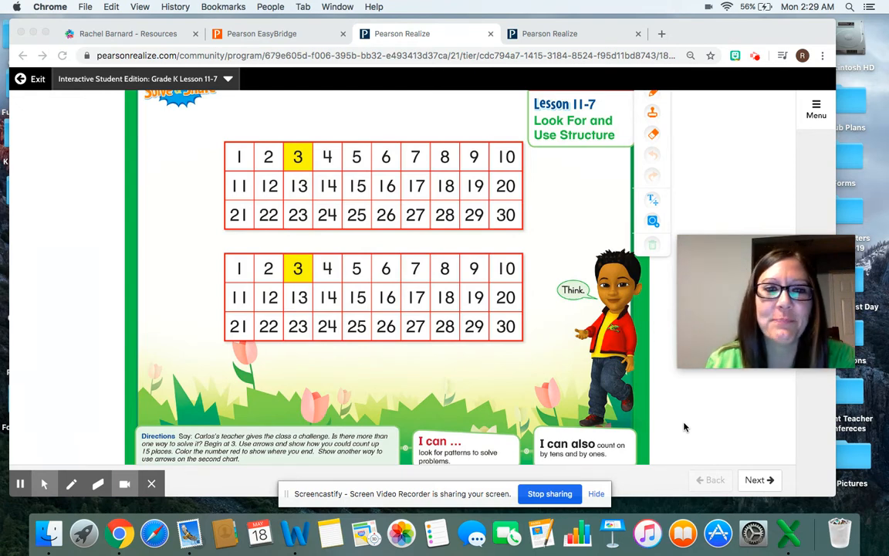
pyautogui.moveTo(574, 195)
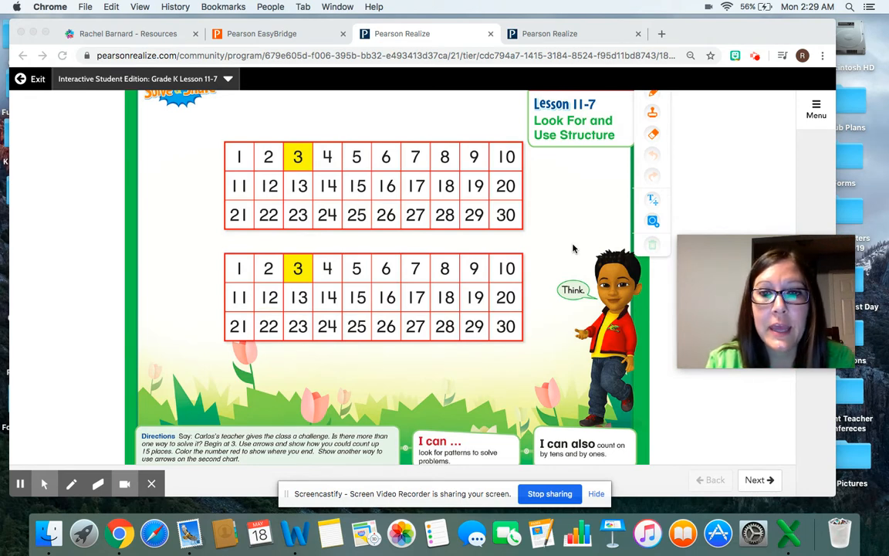
# Step: Scroll down the Lesson 11-7 Solve & Share page to view its two number charts
pyautogui.scroll(-3)
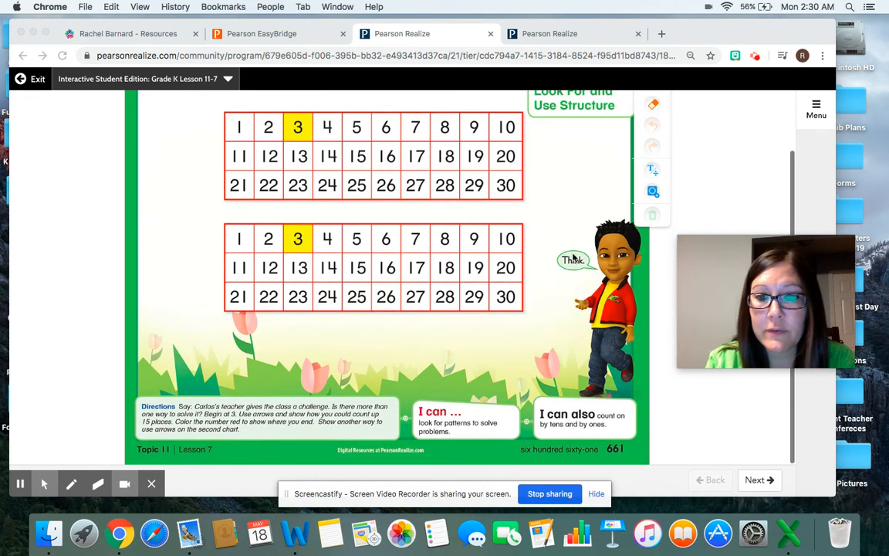
pyautogui.moveTo(616, 457)
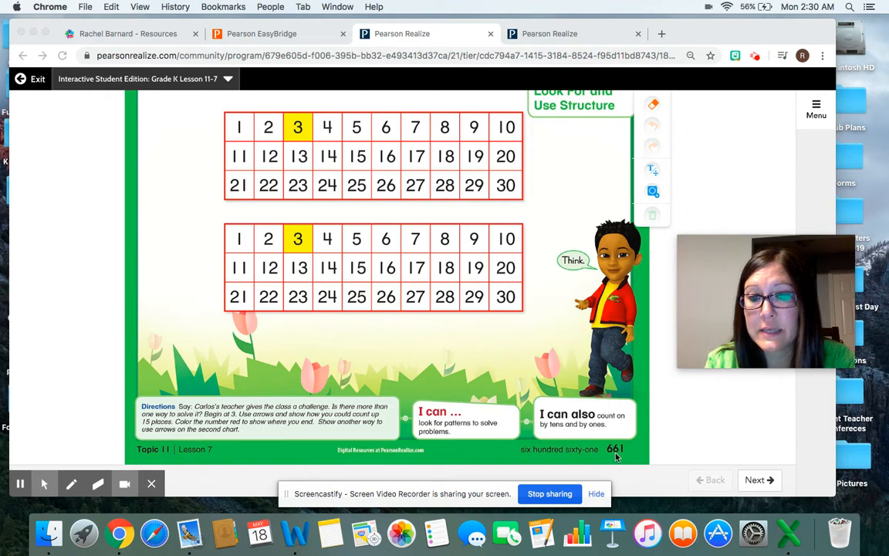
pyautogui.moveTo(588, 372)
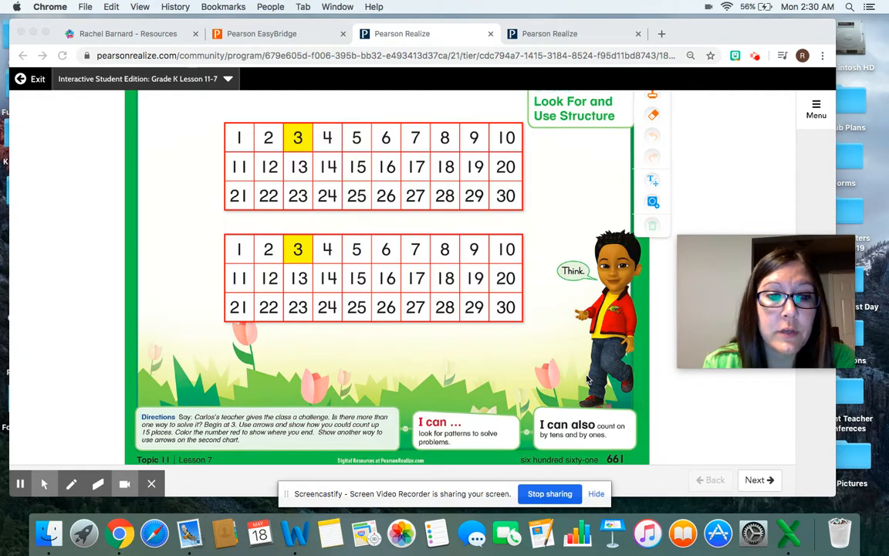
pyautogui.moveTo(580, 291)
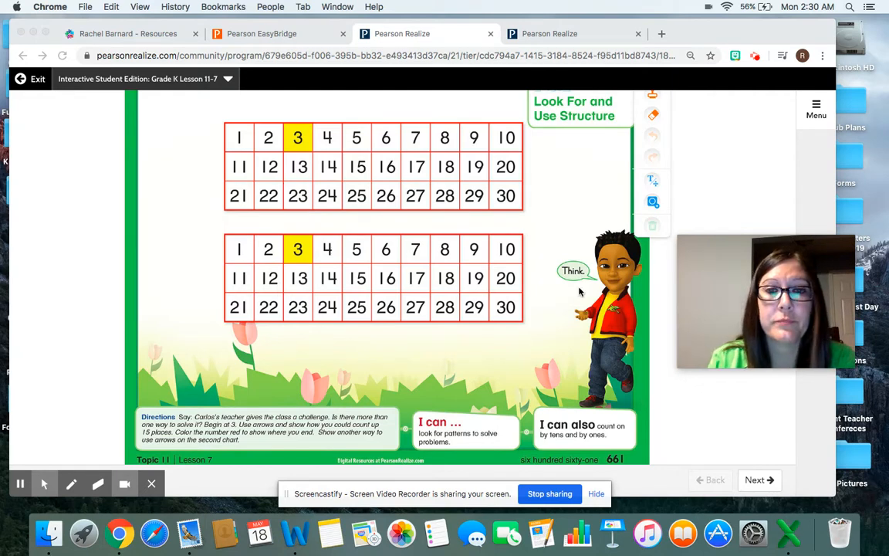
pyautogui.moveTo(504, 196)
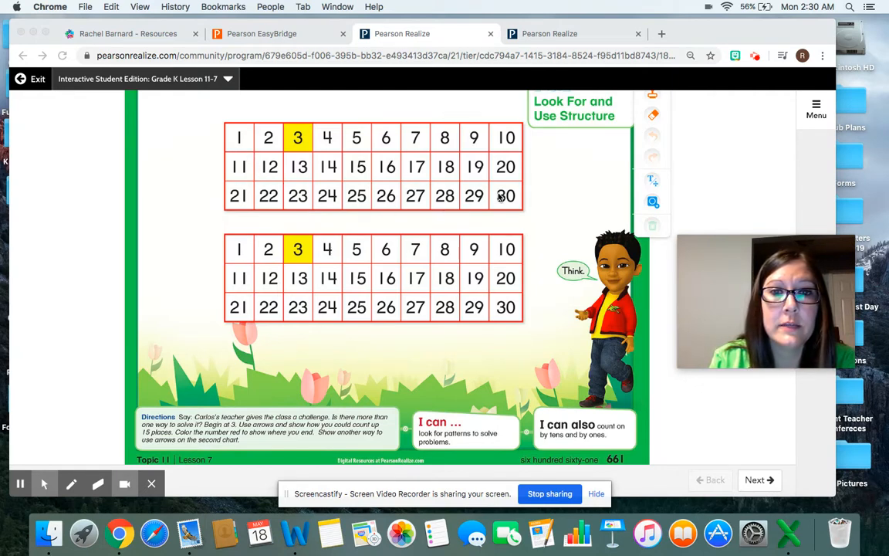
pyautogui.moveTo(297, 148)
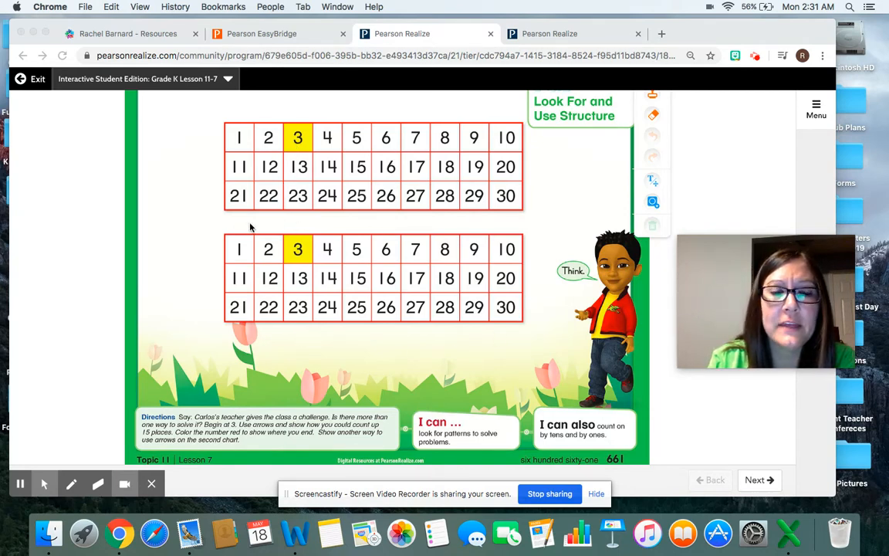
pyautogui.moveTo(255, 340)
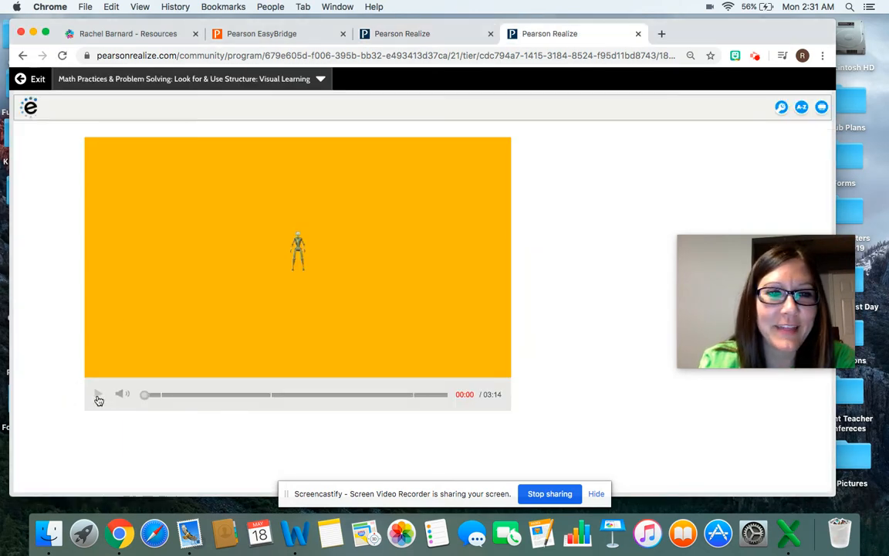
# Step: Play the Look for & Use Structure video to 03:14, pausing once on the 33 chart
pyautogui.click(98, 394)
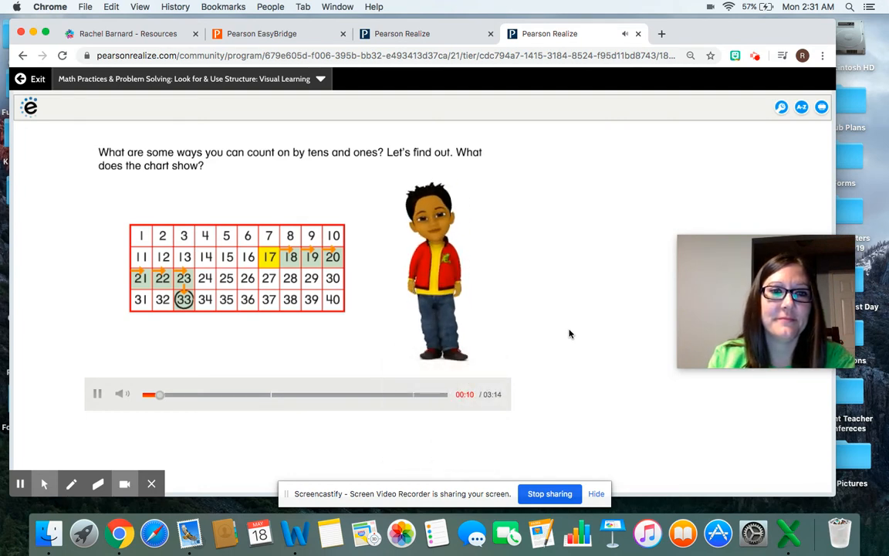
pyautogui.click(97, 393)
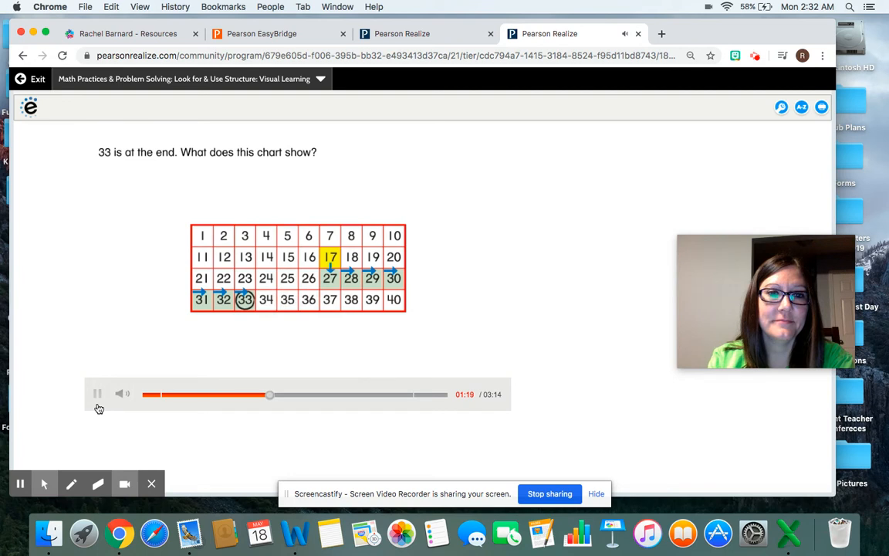
pyautogui.click(96, 393)
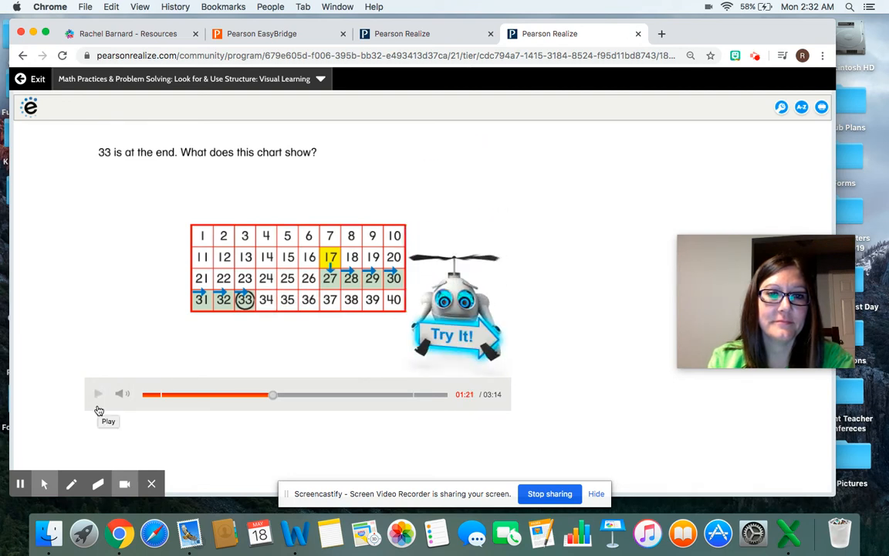
pyautogui.click(97, 392)
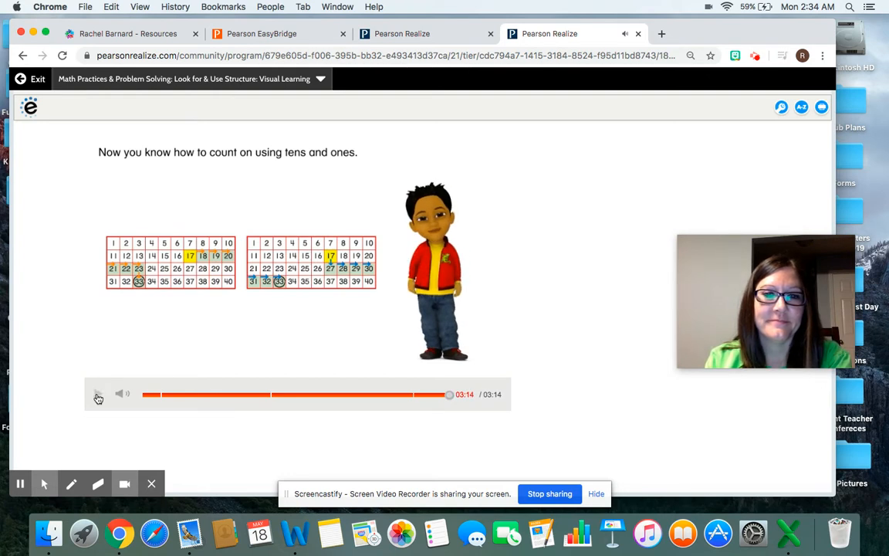
pyautogui.click(98, 394)
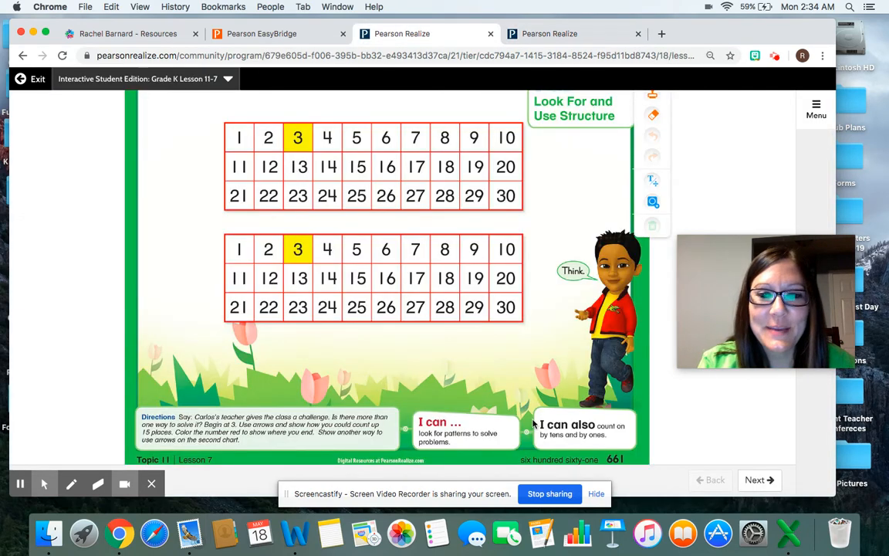
pyautogui.moveTo(742, 446)
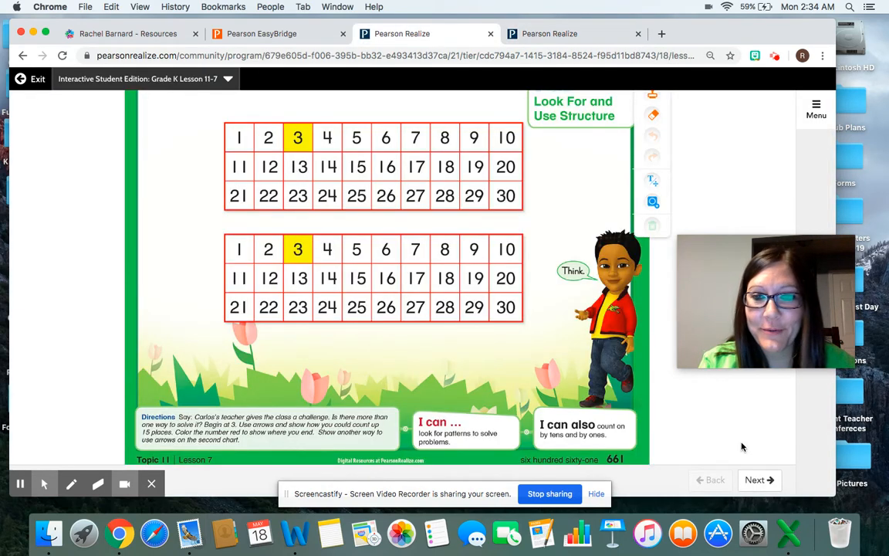
# Step: Advance to the Lesson 11-7 page with the two 33 charts and Guided Practice charts
pyautogui.click(759, 481)
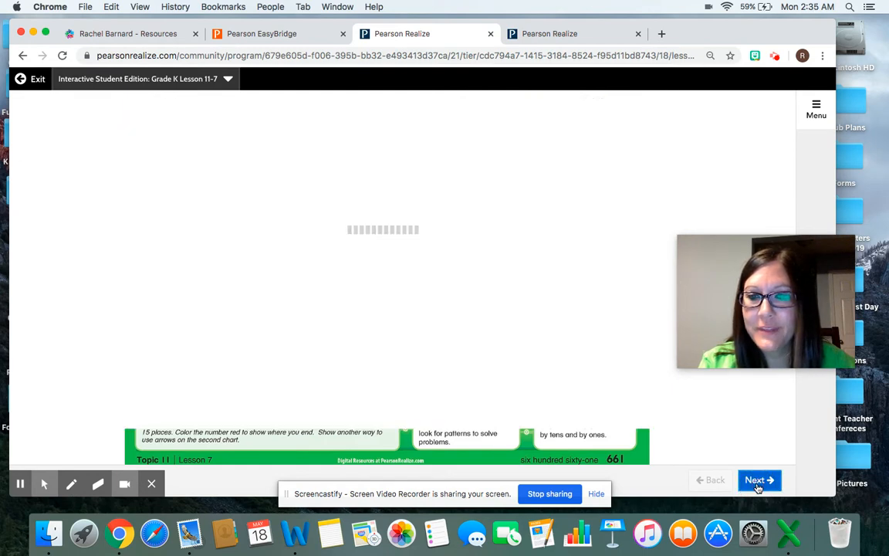
pyautogui.click(759, 480)
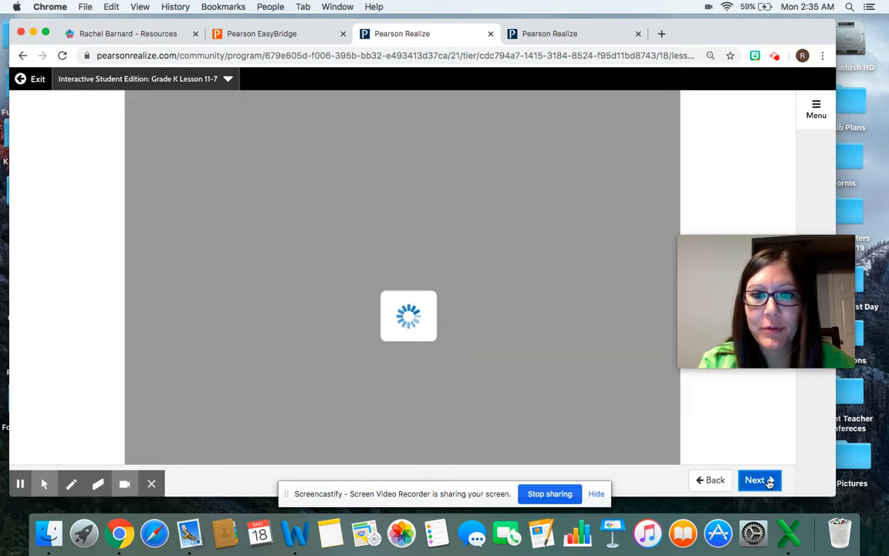
pyautogui.click(756, 480)
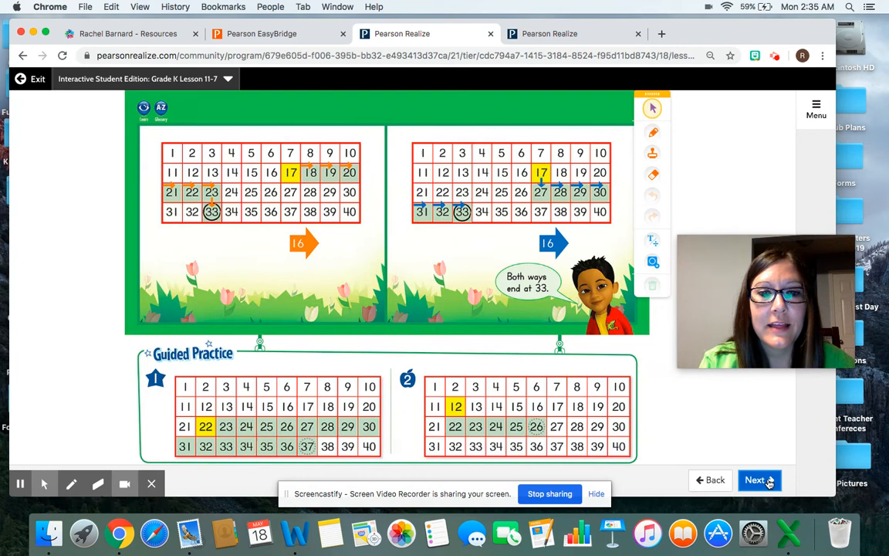
# Step: Choose green ink and draw Guided Practice 1's path from 22 to 37, circling 37
pyautogui.scroll(-3)
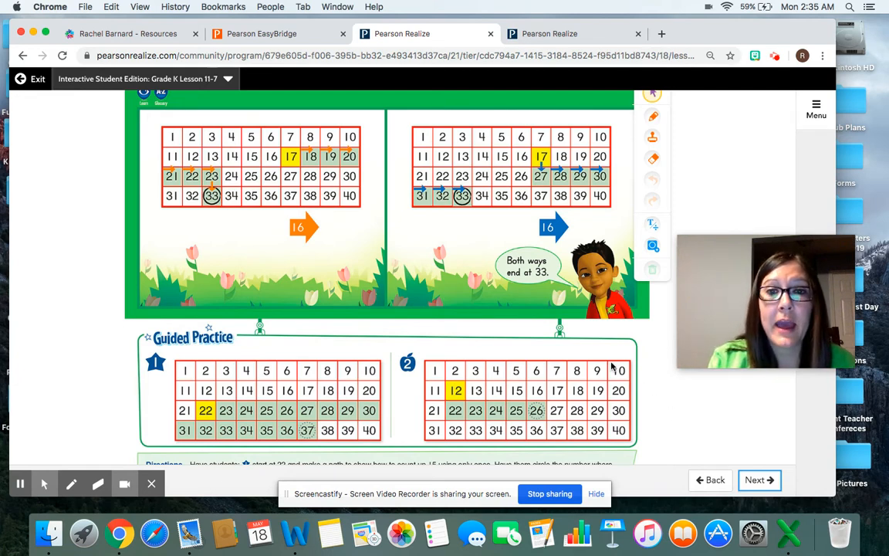
pyautogui.moveTo(169, 145)
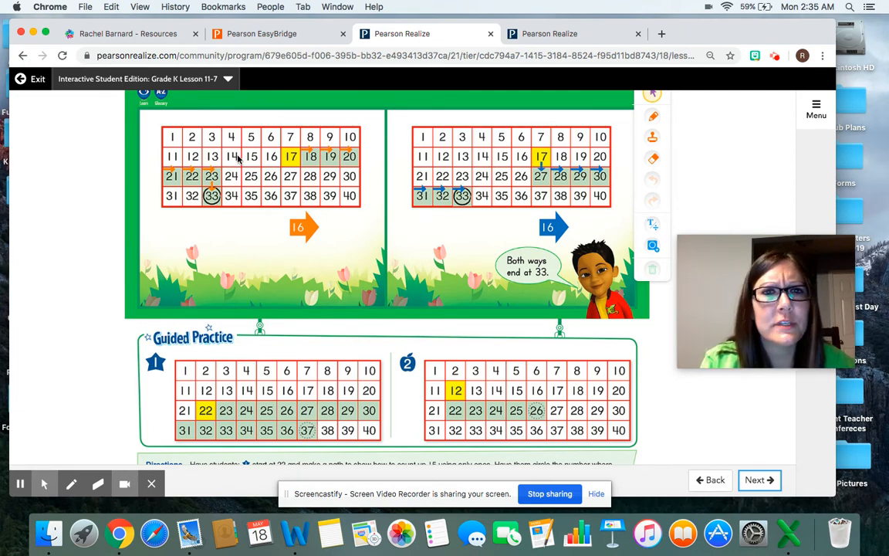
pyautogui.moveTo(257, 161)
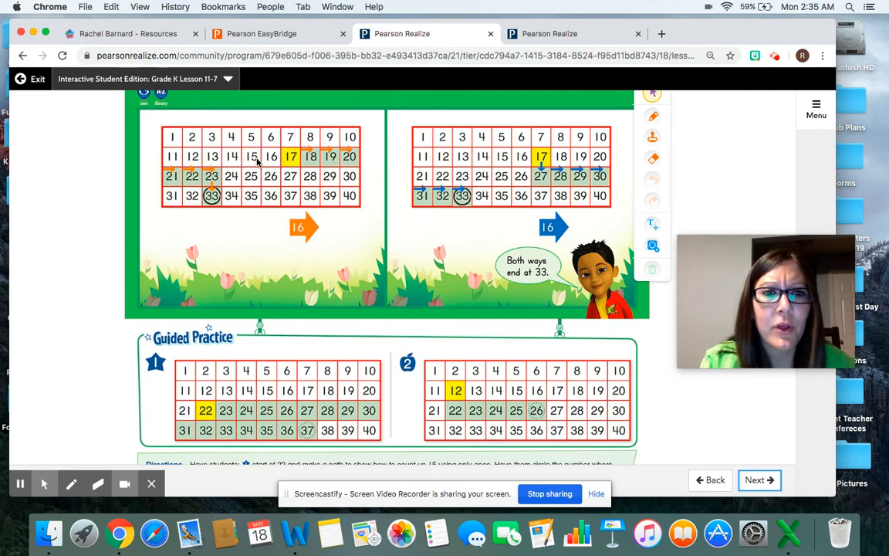
pyautogui.scroll(-3)
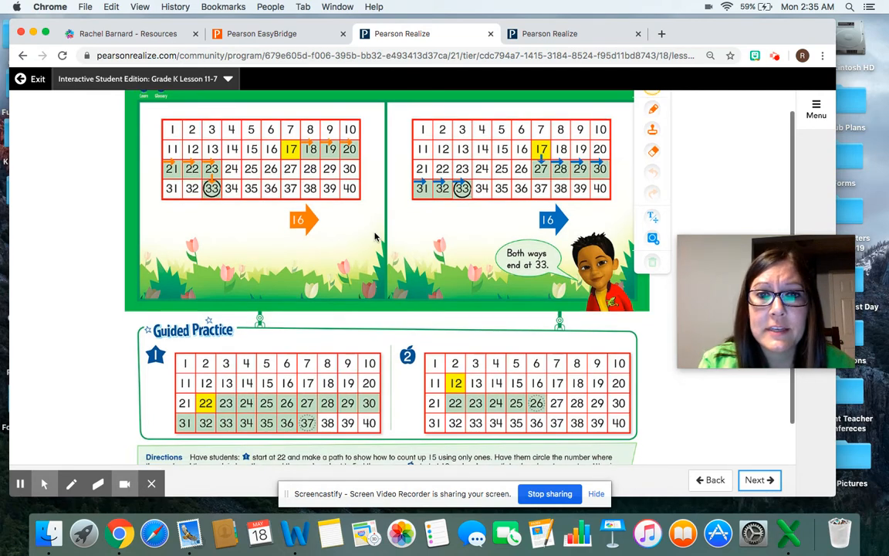
pyautogui.moveTo(616, 321)
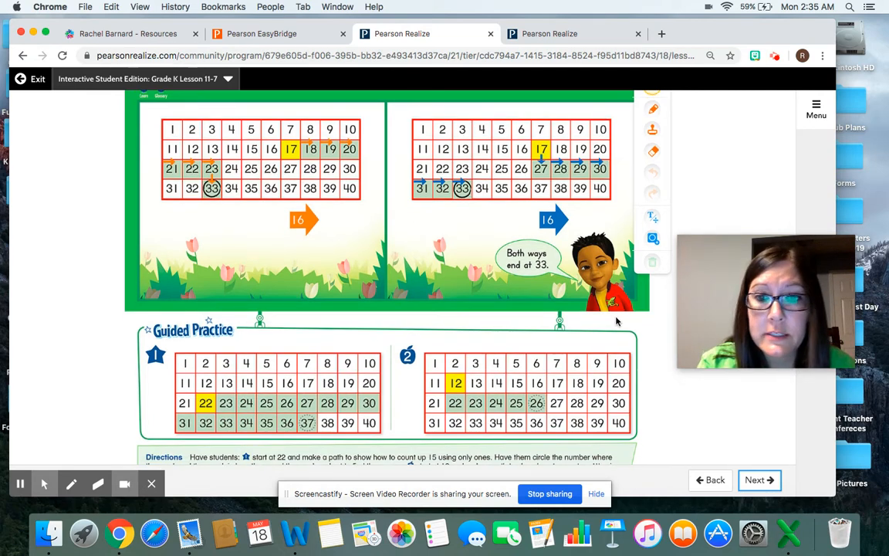
pyautogui.scroll(-3)
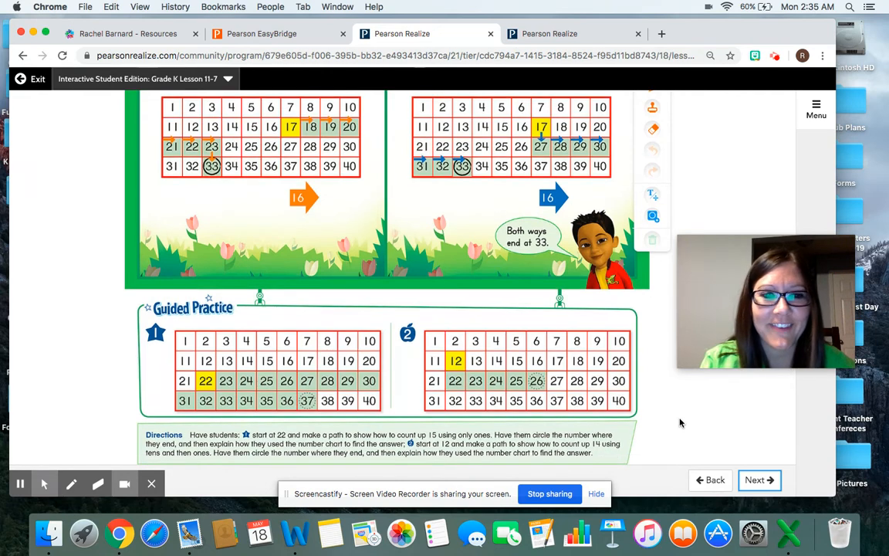
pyautogui.scroll(-3)
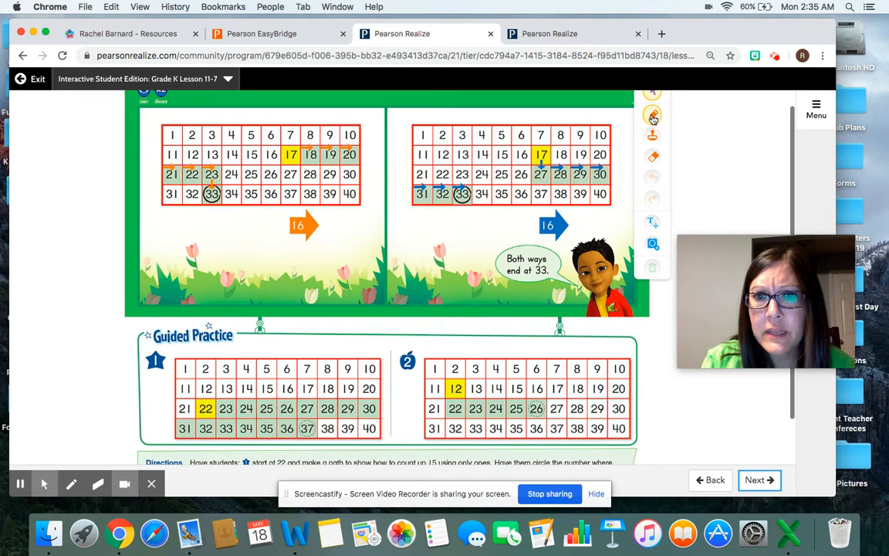
pyautogui.click(653, 114)
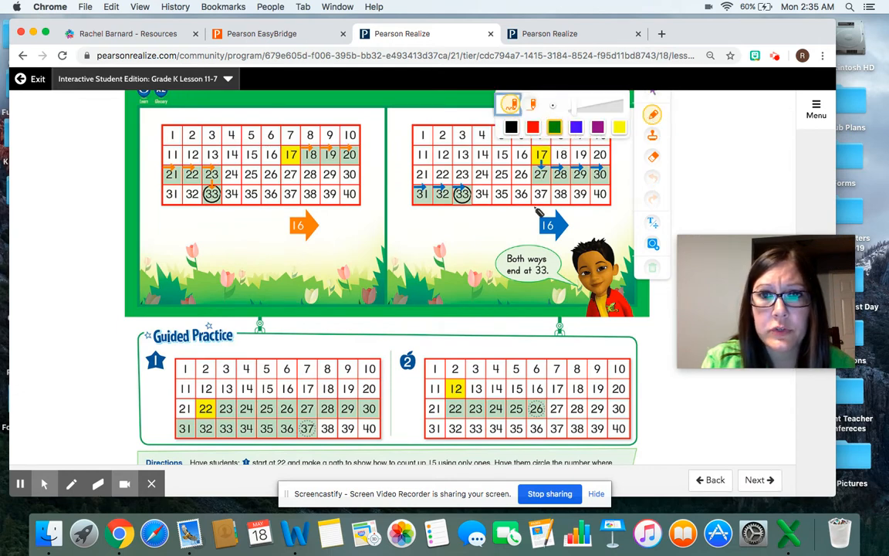
pyautogui.scroll(-3)
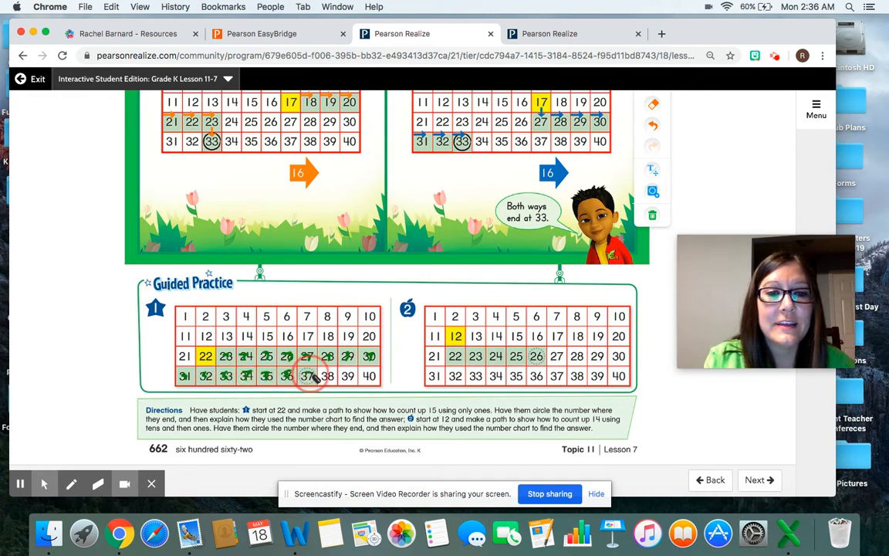
pyautogui.click(307, 375)
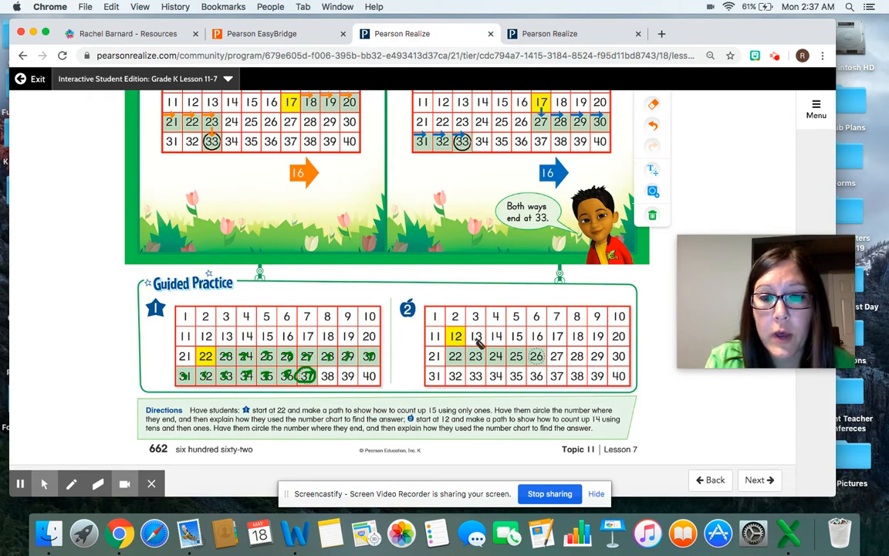
pyautogui.moveTo(535, 335)
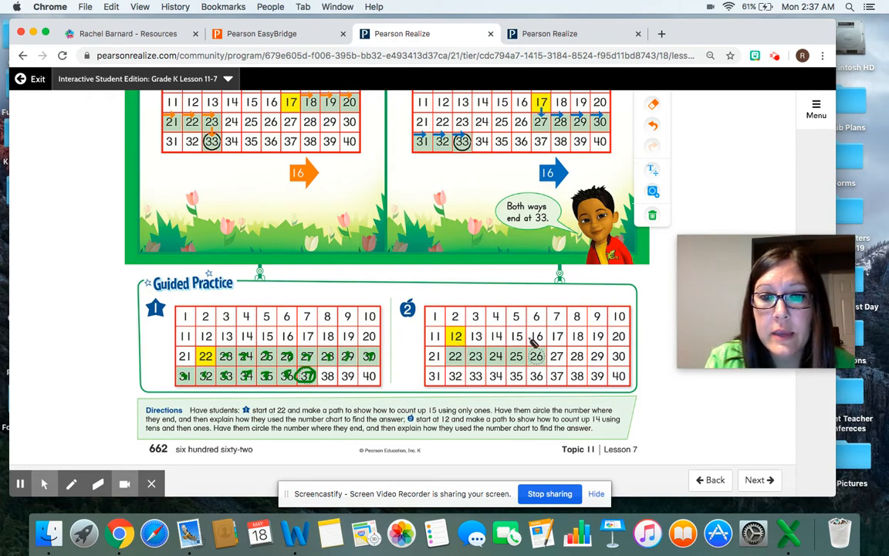
pyautogui.moveTo(578, 337)
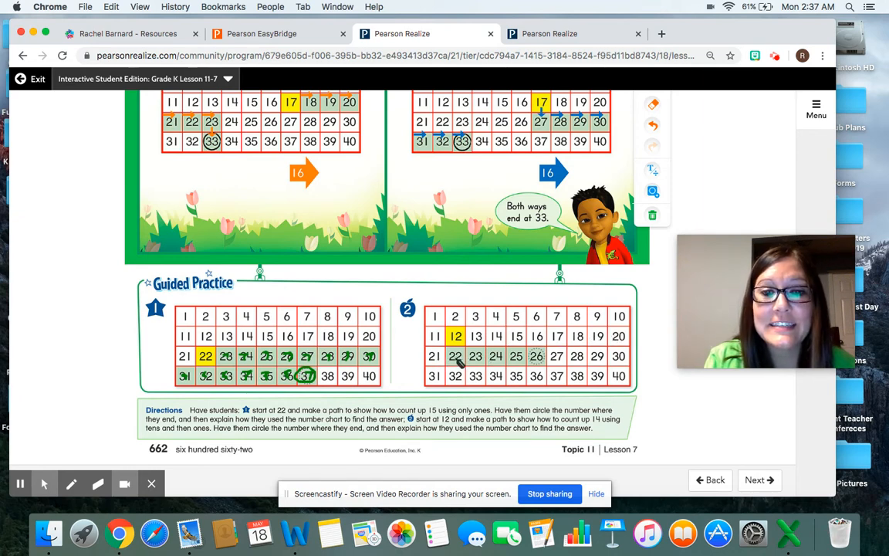
pyautogui.moveTo(459, 360)
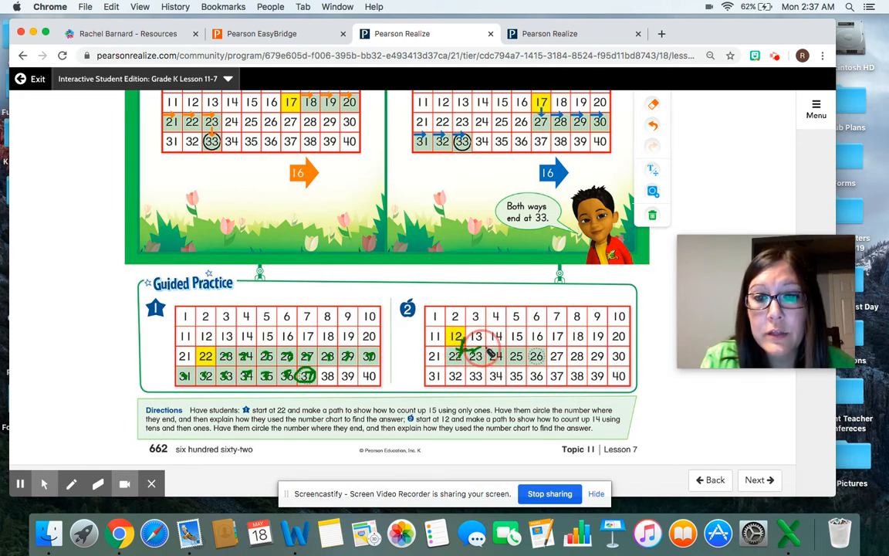
# Step: Draw Guided Practice 2's path across from 22 to 26, circle 26, and go to the next page
pyautogui.moveTo(476, 356); pyautogui.dragTo(515, 356)
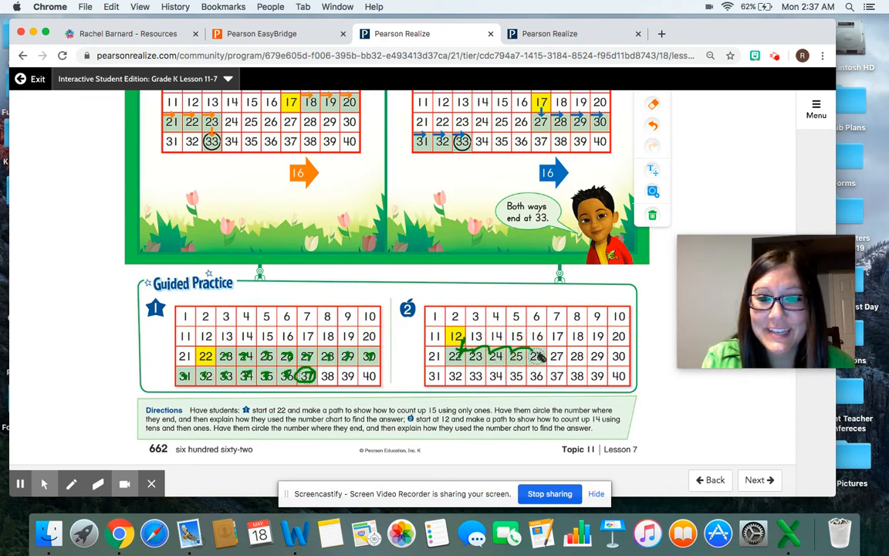
pyautogui.click(536, 357)
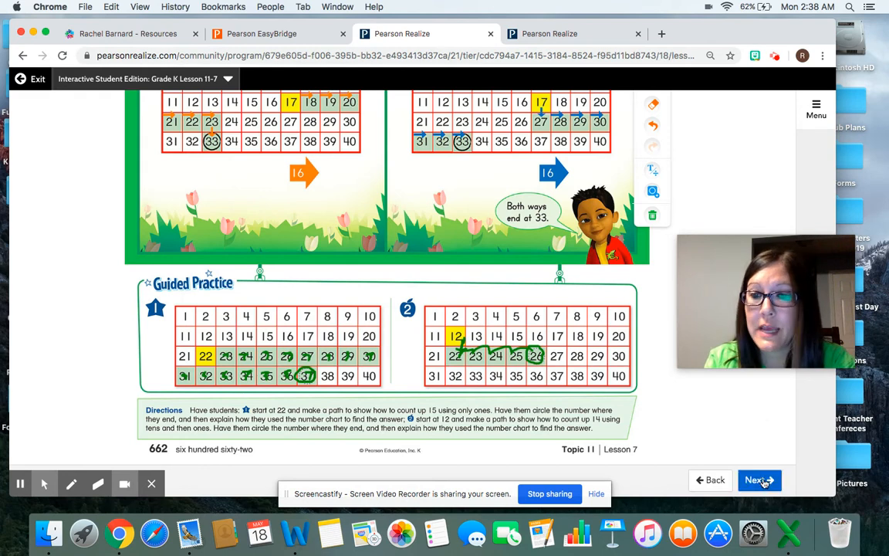
pyautogui.click(758, 480)
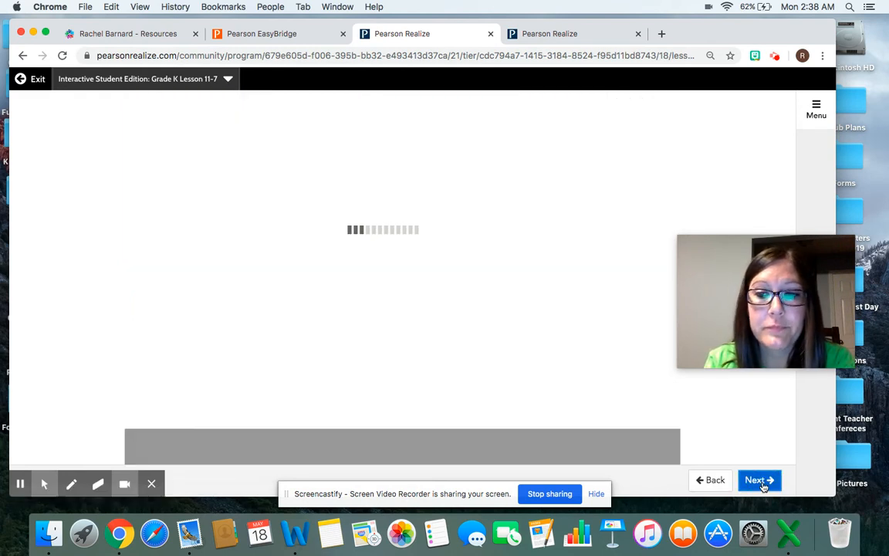
# Step: Load the Independent Practice page for problems 3–6 and select the pen with green ink
pyautogui.click(760, 479)
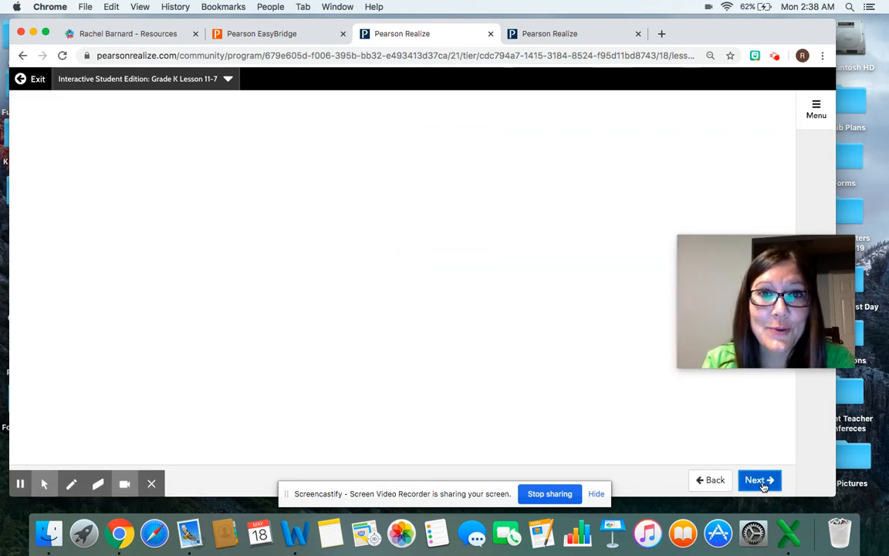
pyautogui.click(758, 479)
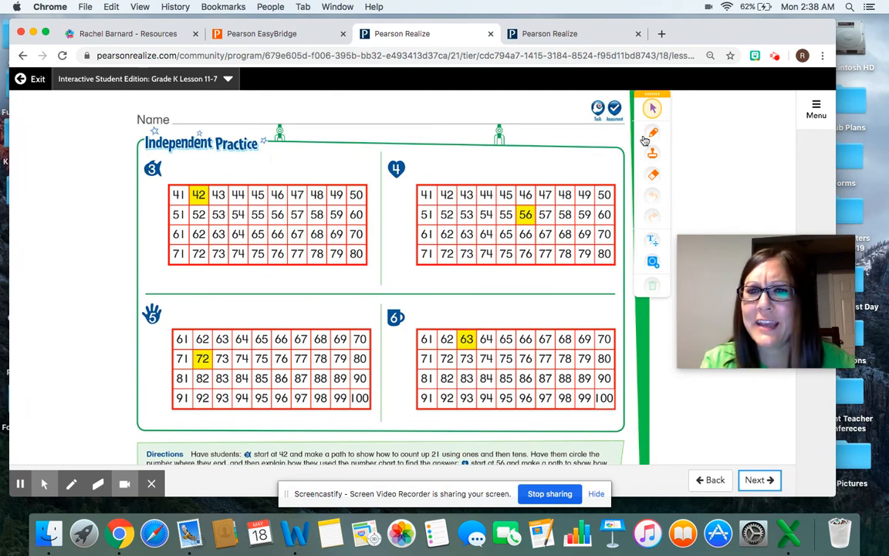
pyautogui.click(652, 132)
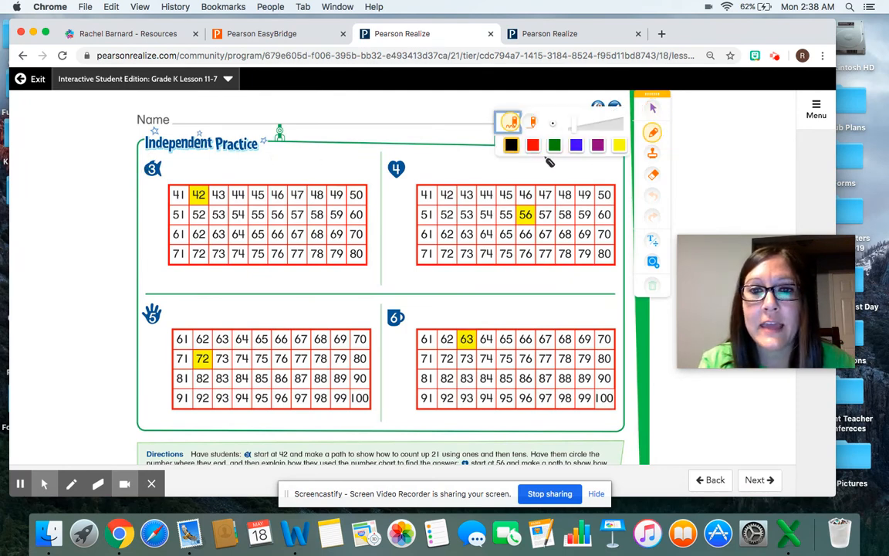
pyautogui.click(553, 146)
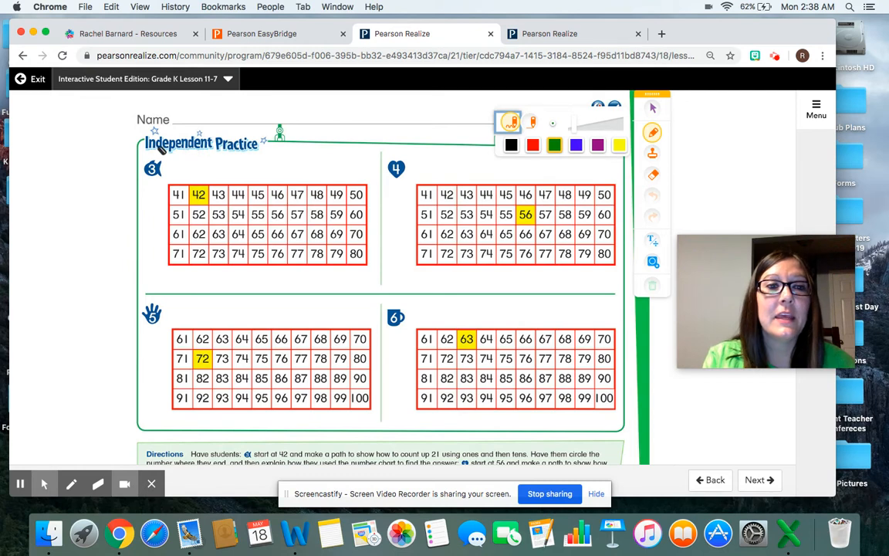
pyautogui.scroll(-3)
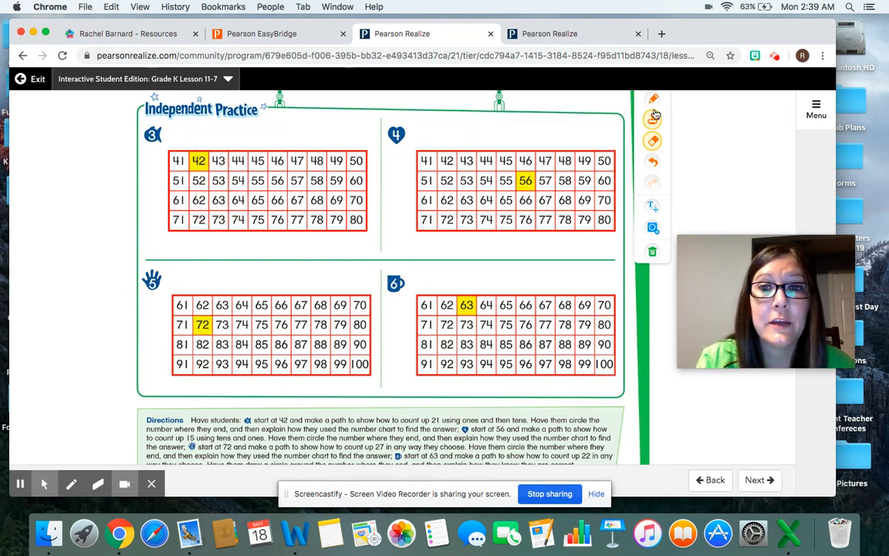
# Step: Draw a green path on problem 3 from 42 down to 62 and over to 63
pyautogui.click(652, 98)
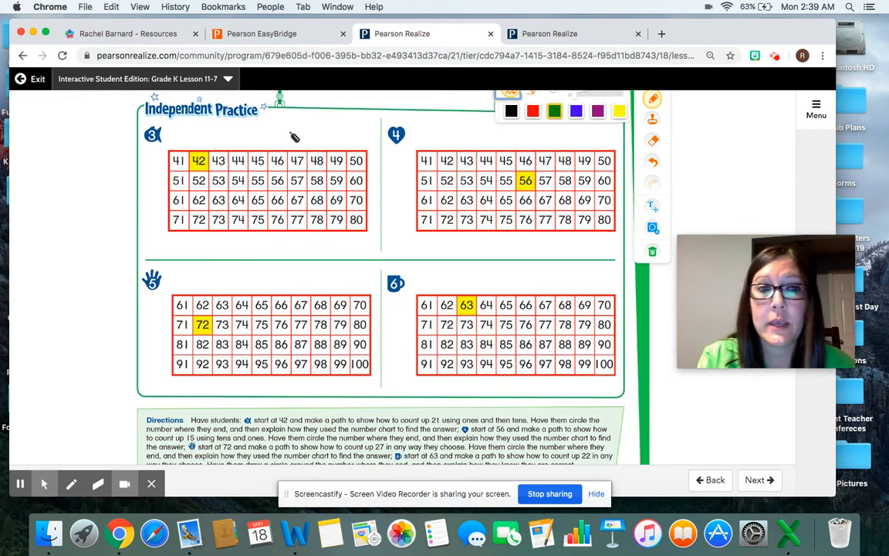
pyautogui.moveTo(208, 173)
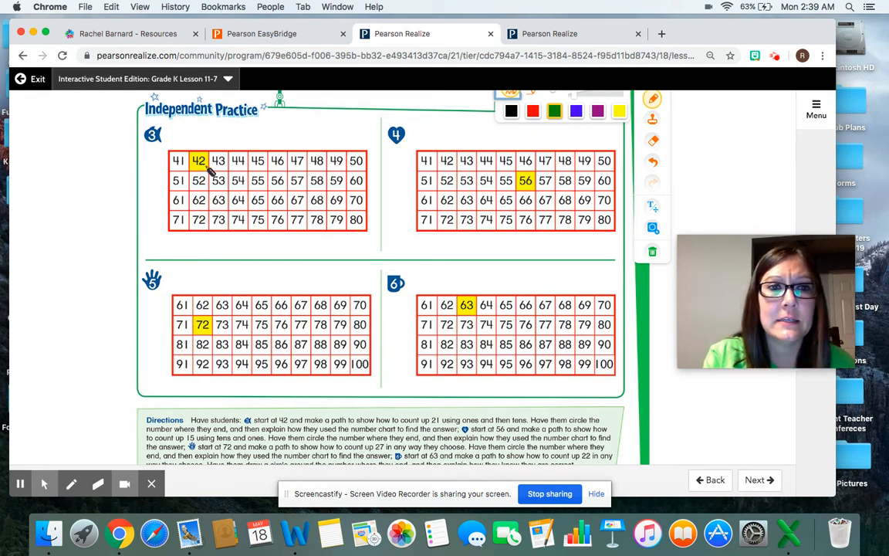
pyautogui.moveTo(200, 181); pyautogui.dragTo(208, 193)
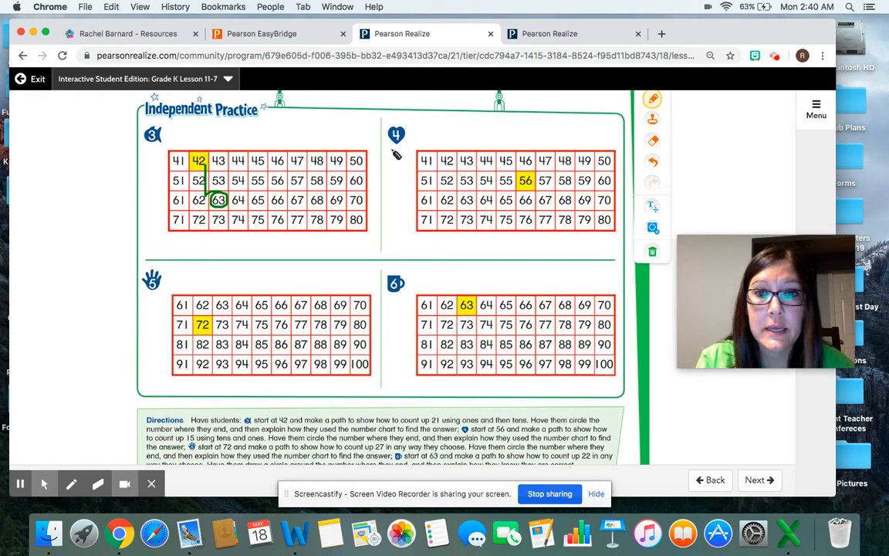
pyautogui.moveTo(526, 190)
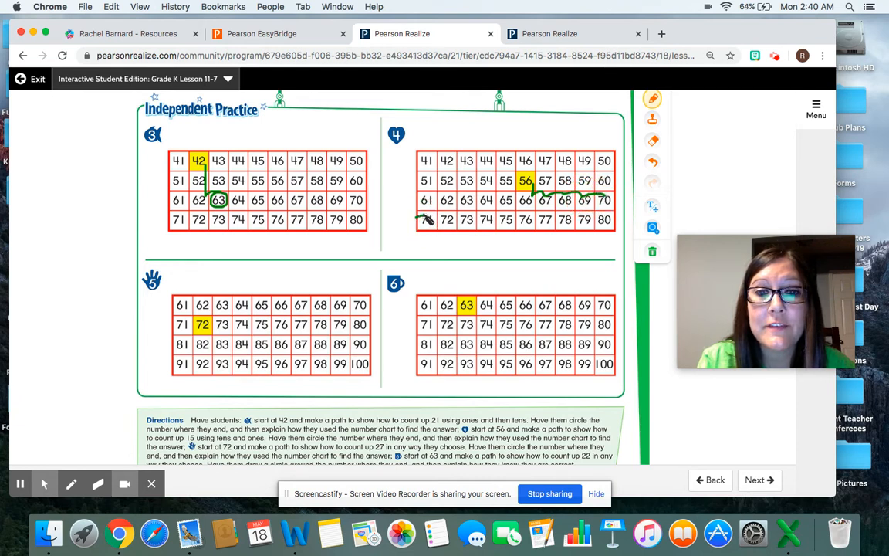
# Step: Circle 71 on problem 4, then erase that problem's drawn path
pyautogui.click(427, 220)
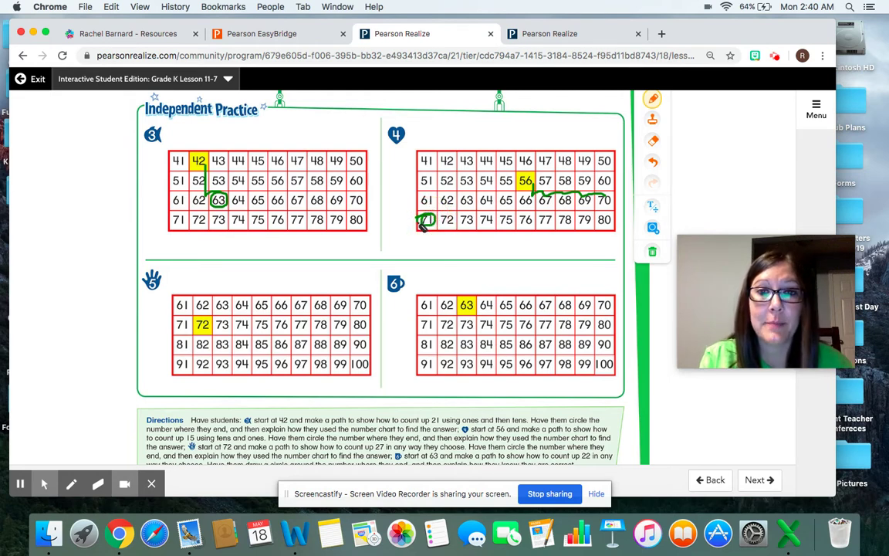
pyautogui.click(652, 140)
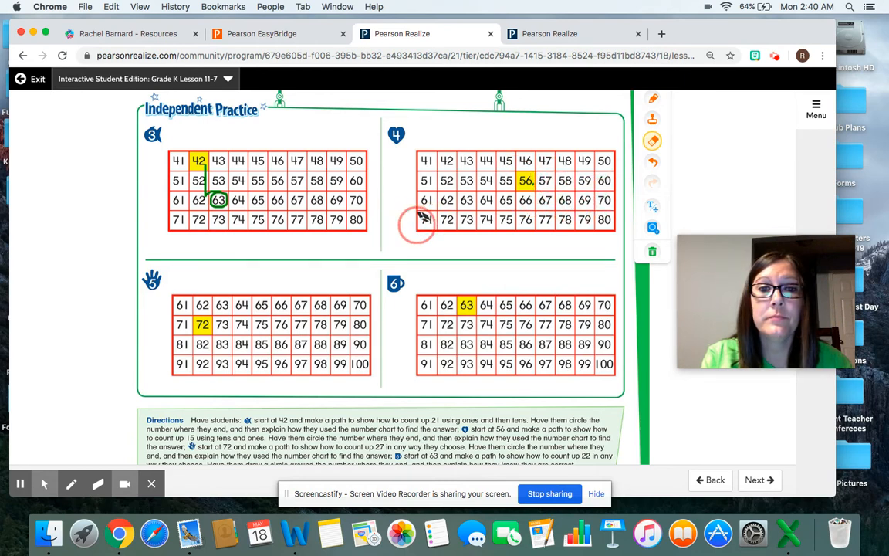
# Step: Redraw problem 4's path from 56 across to 71, then erase it again
pyautogui.click(652, 99)
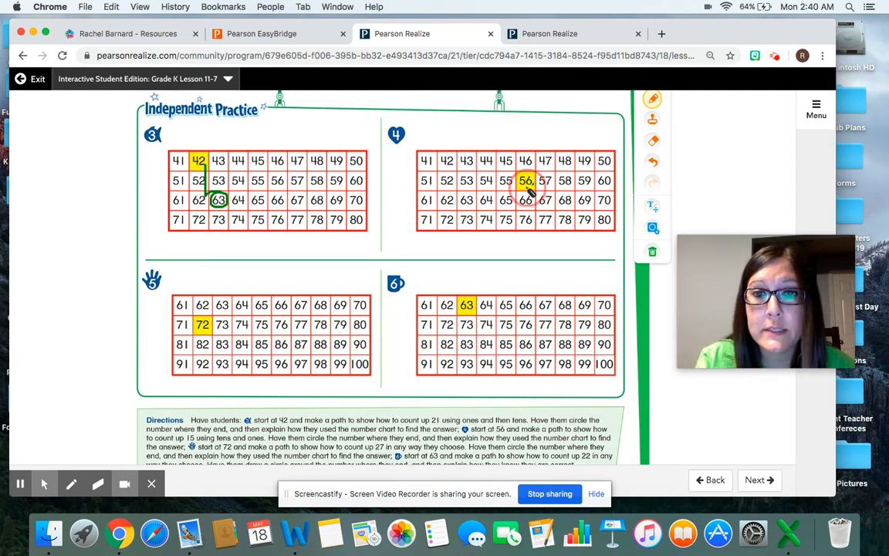
pyautogui.moveTo(526, 179); pyautogui.dragTo(566, 179)
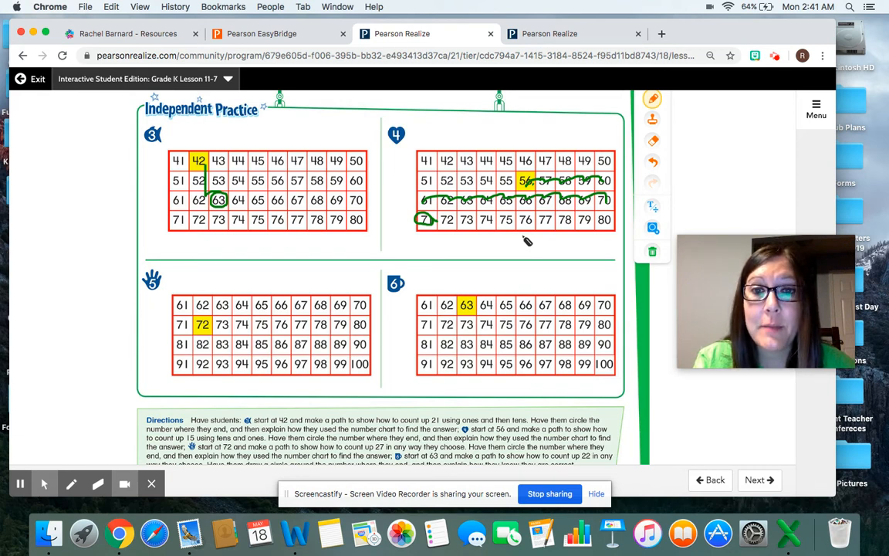
pyautogui.click(653, 143)
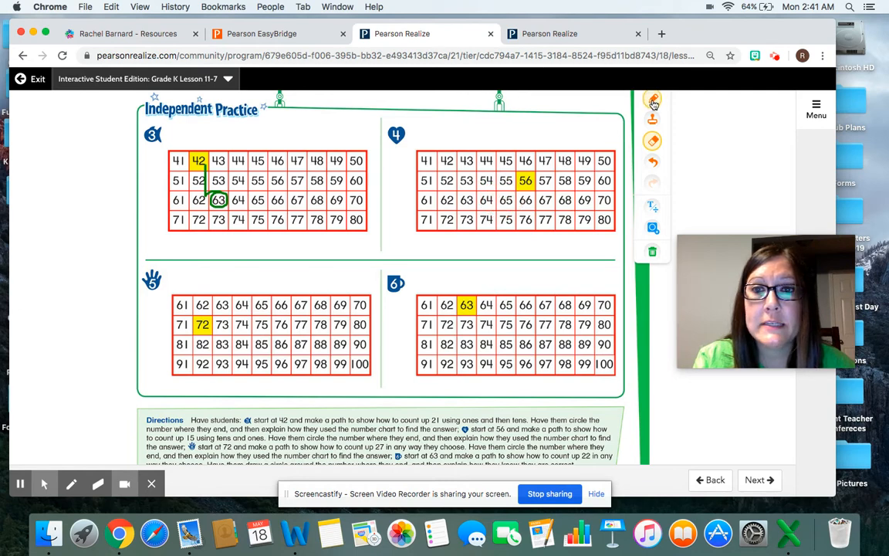
# Step: With the pen, draw problem 4's path from 56 down to 66 and across toward 71
pyautogui.click(654, 104)
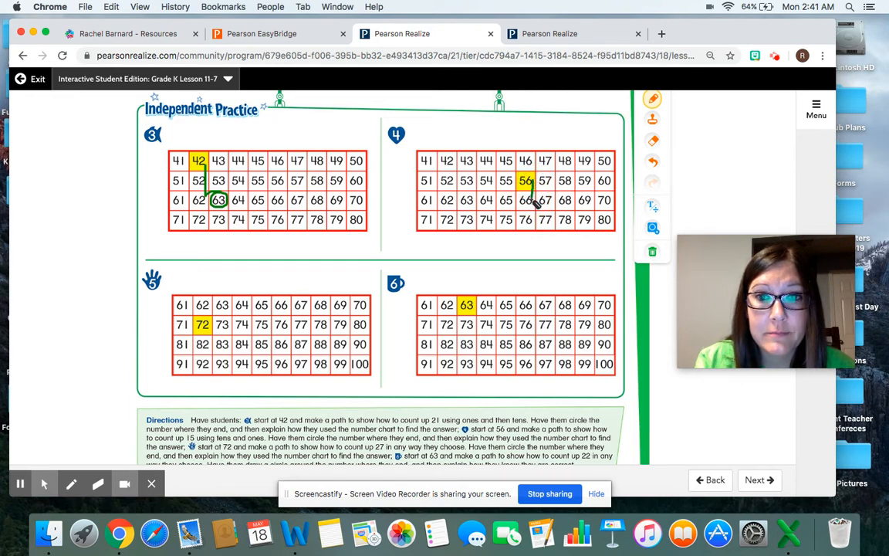
pyautogui.moveTo(527, 180); pyautogui.dragTo(556, 200)
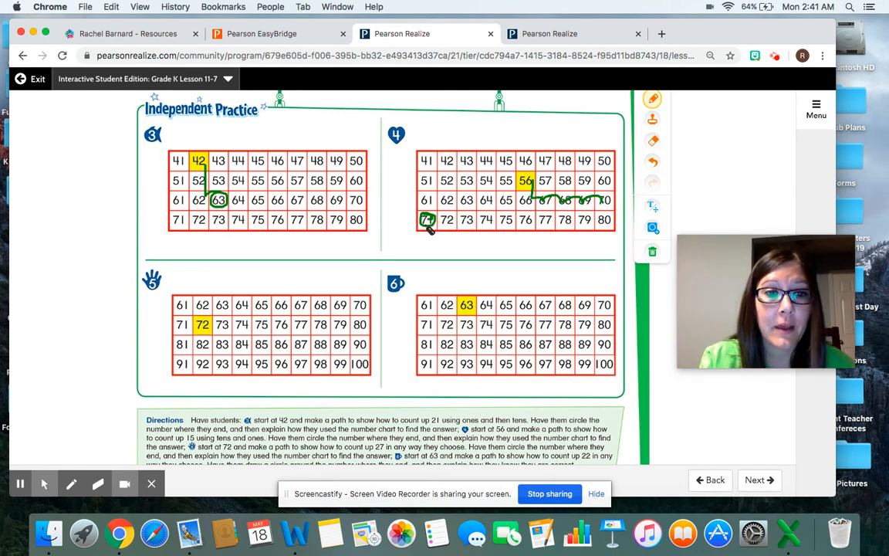
pyautogui.moveTo(181, 276)
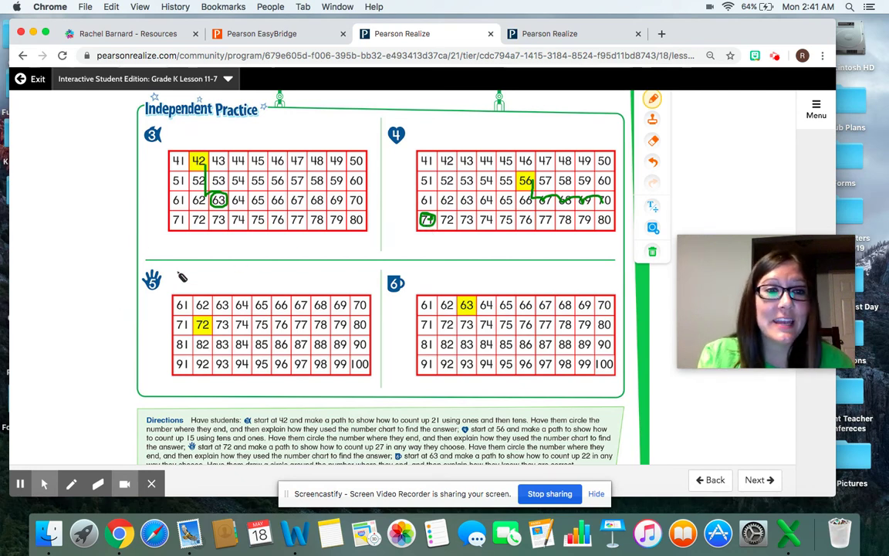
# Step: Scroll to problem 5 and draw a green counting path starting from 72
pyautogui.scroll(-3)
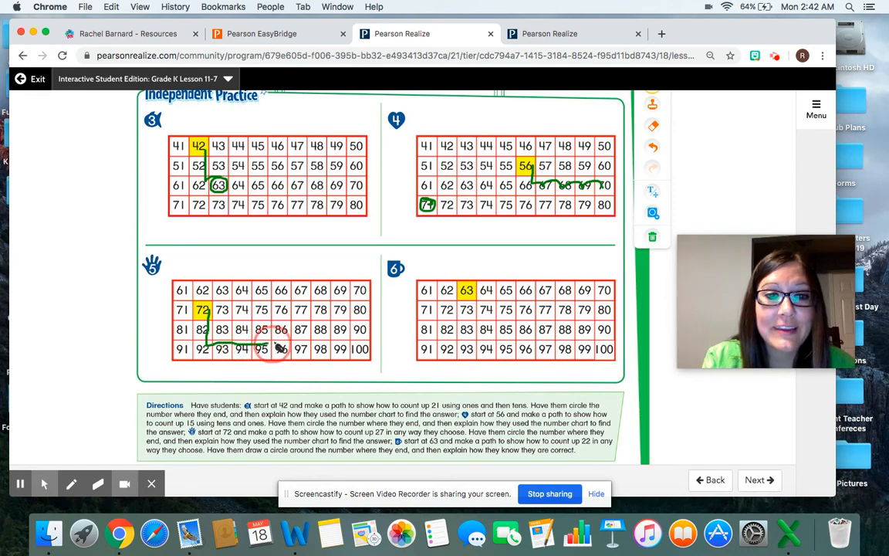
pyautogui.moveTo(274, 348); pyautogui.dragTo(299, 348)
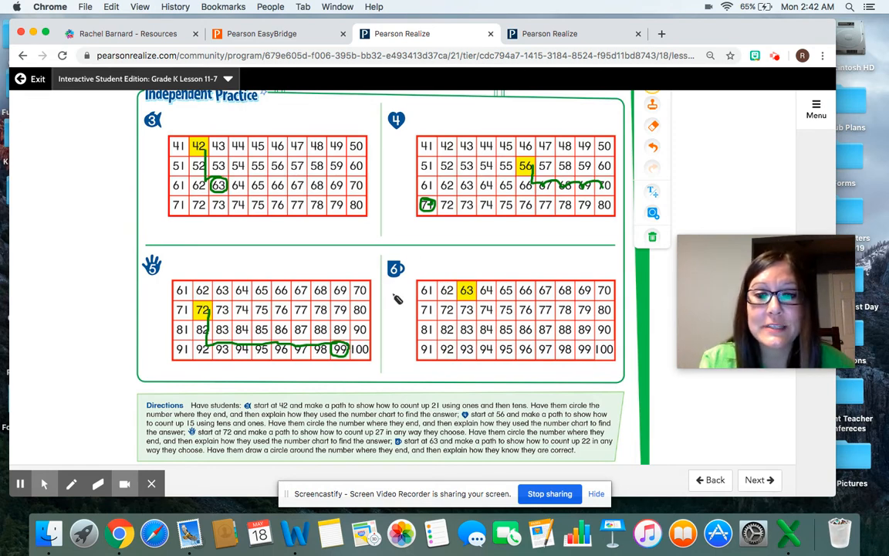
pyautogui.moveTo(482, 317)
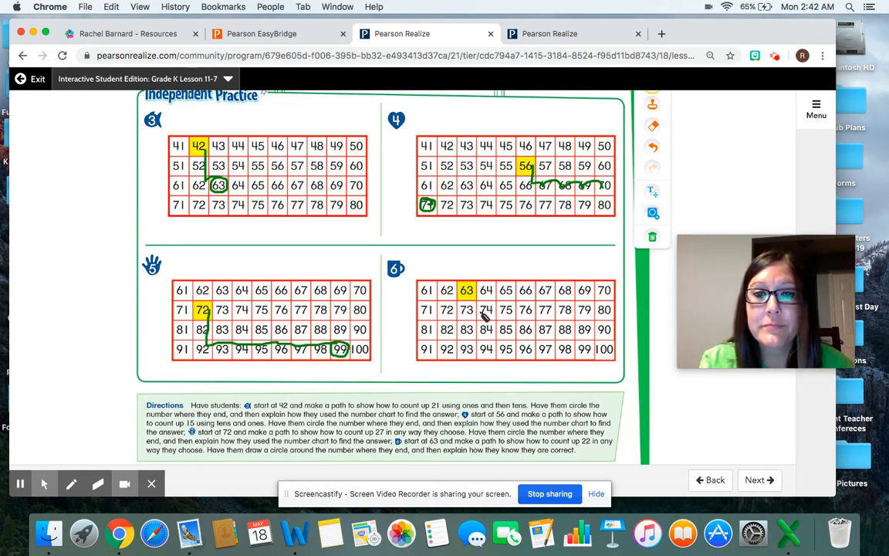
pyautogui.moveTo(480, 293)
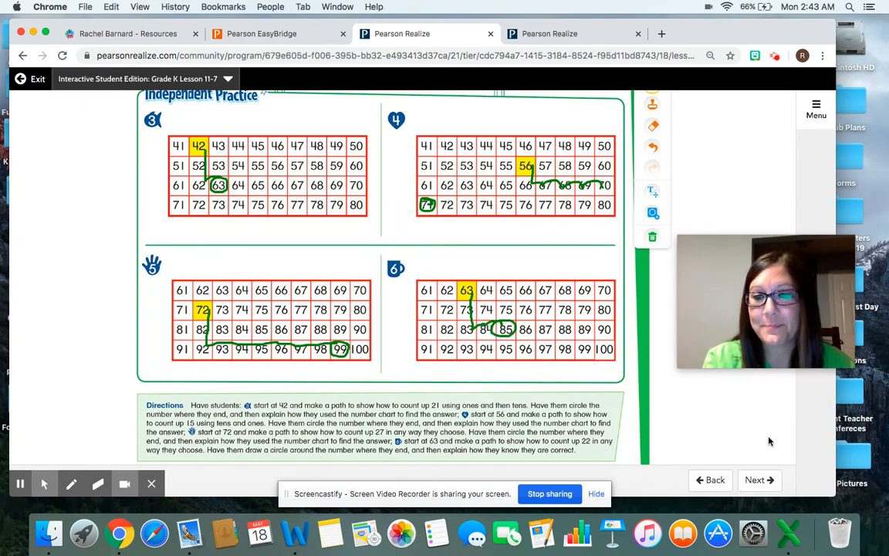
# Step: Page forward past the items 7–9 Problem Solving page with its 1–40 chart
pyautogui.click(758, 481)
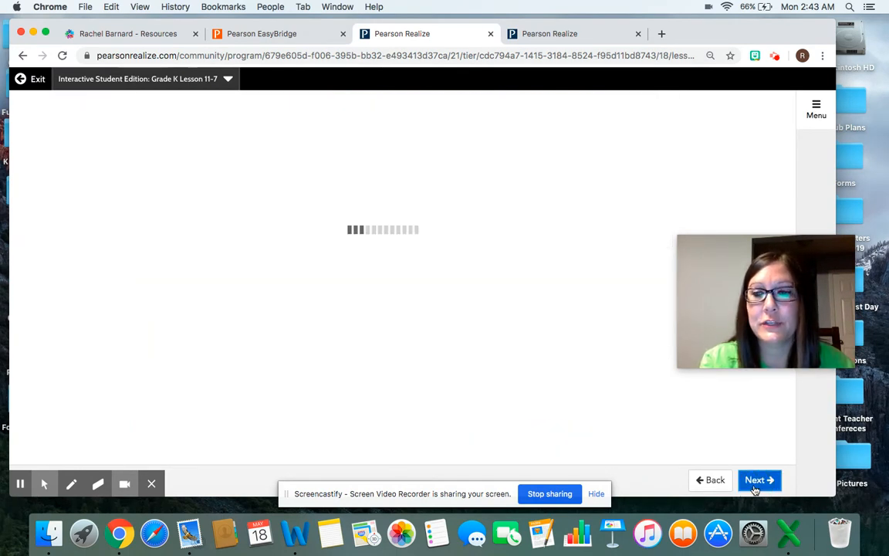
pyautogui.click(759, 479)
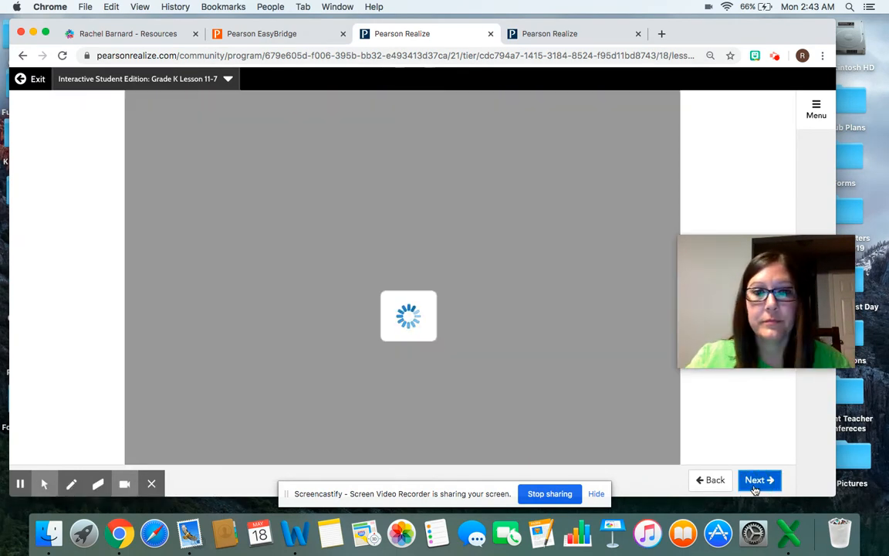
pyautogui.click(759, 479)
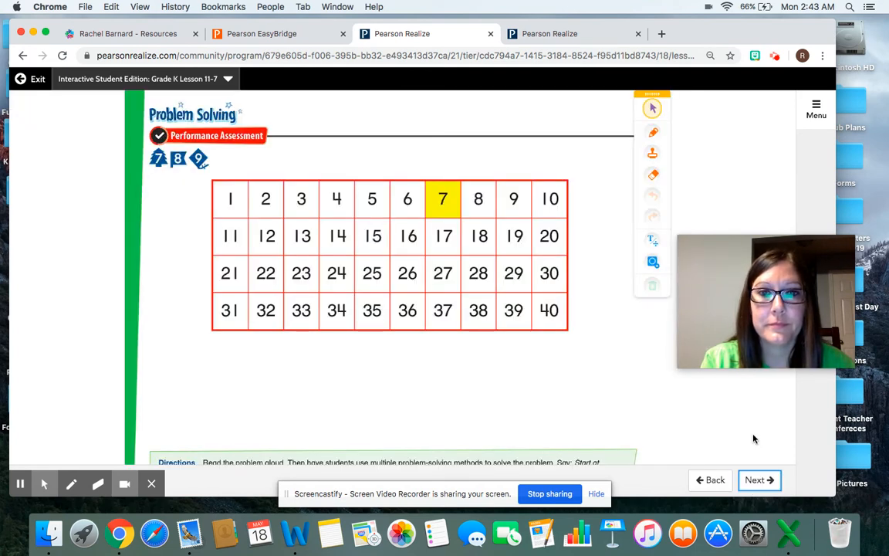
pyautogui.moveTo(753, 462)
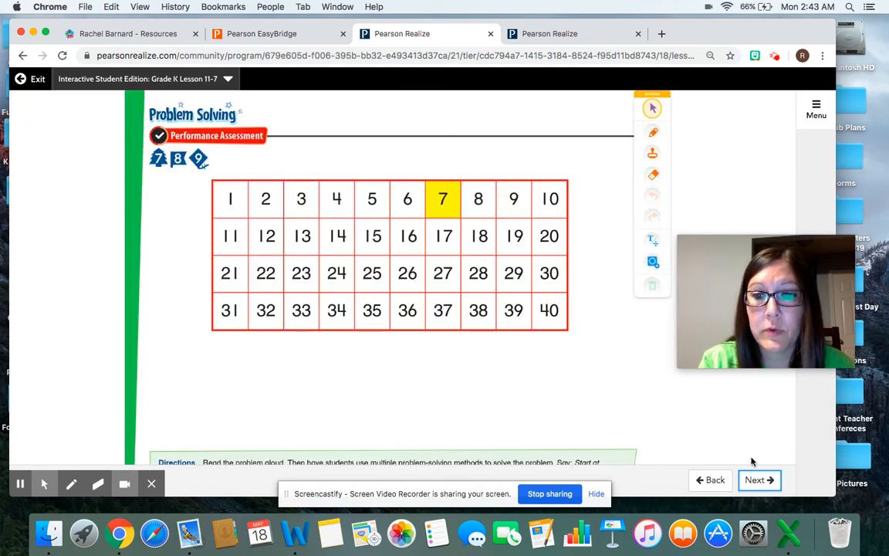
pyautogui.click(755, 481)
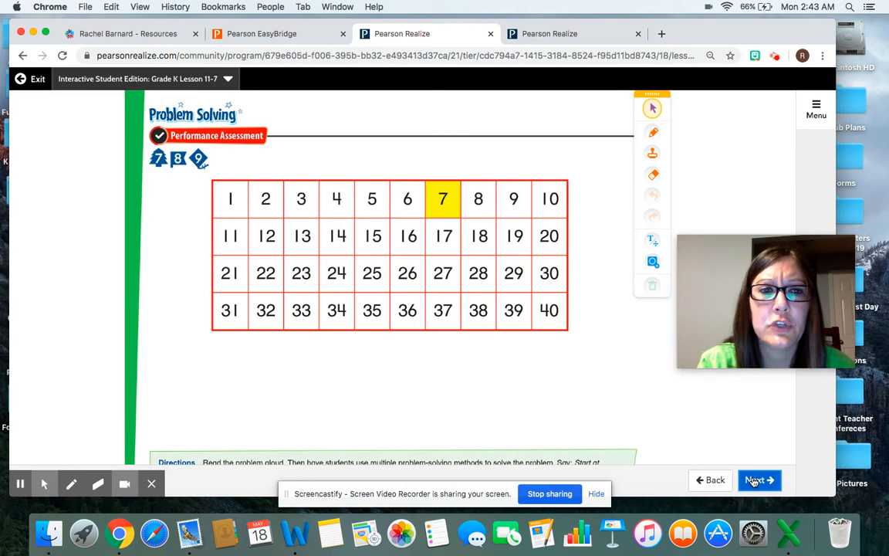
pyautogui.moveTo(758, 448)
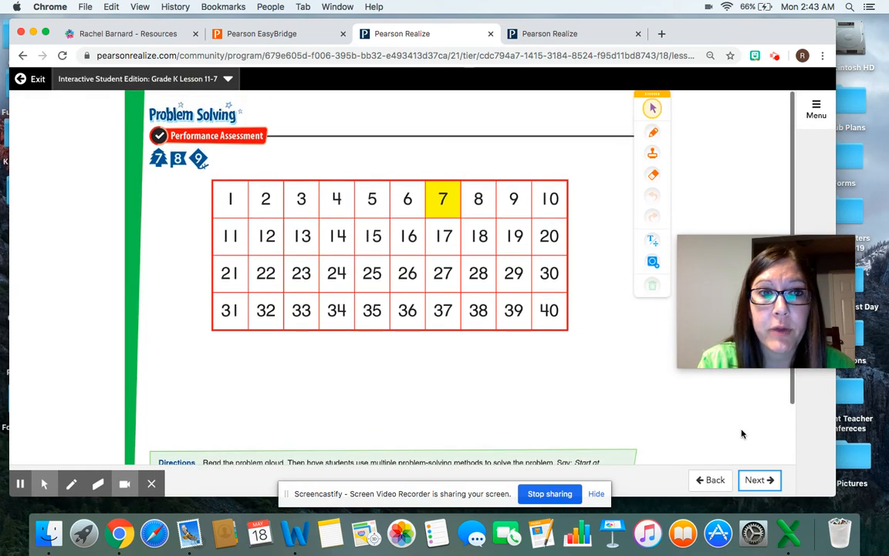
pyautogui.click(759, 480)
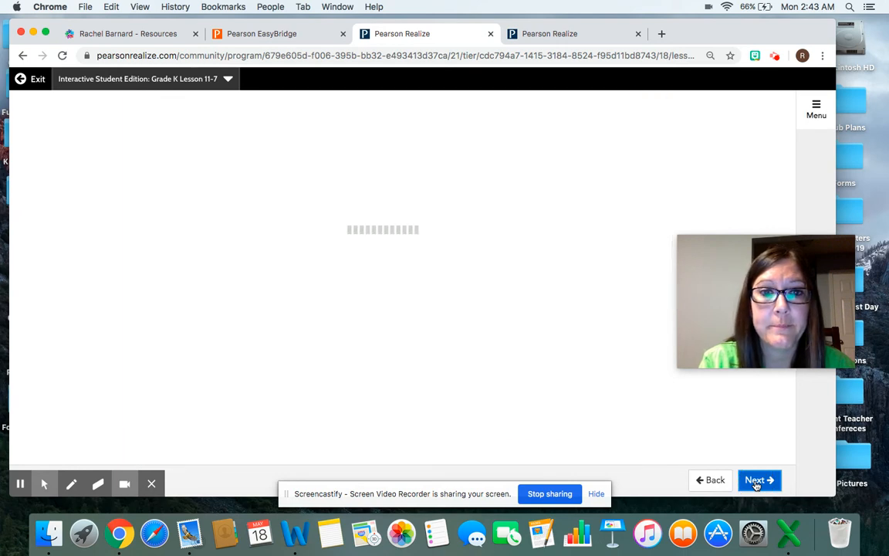
# Step: Advance to Homework & Practice 11-7 and scroll through the Another Look example charts
pyautogui.click(759, 479)
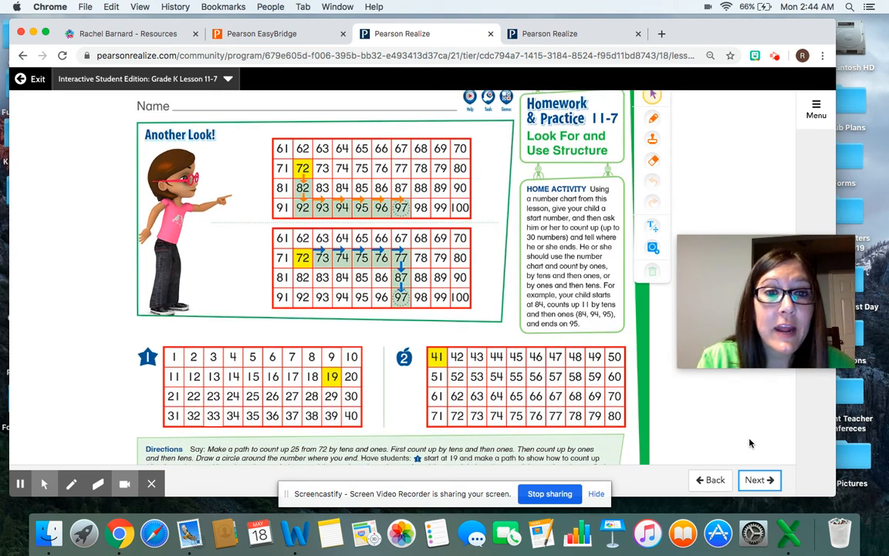
pyautogui.scroll(-3)
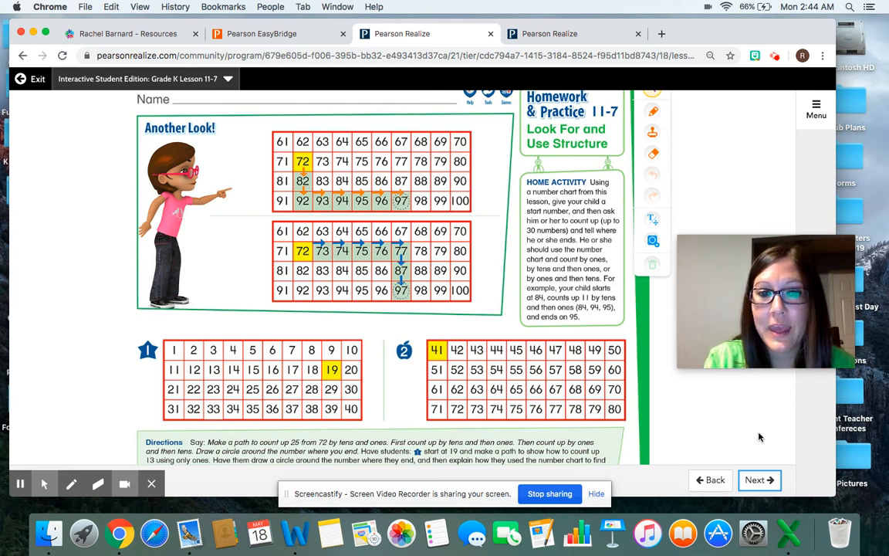
# Step: Advance to the items 3–5 Performance Assessment page and scroll to its directions
pyautogui.click(758, 479)
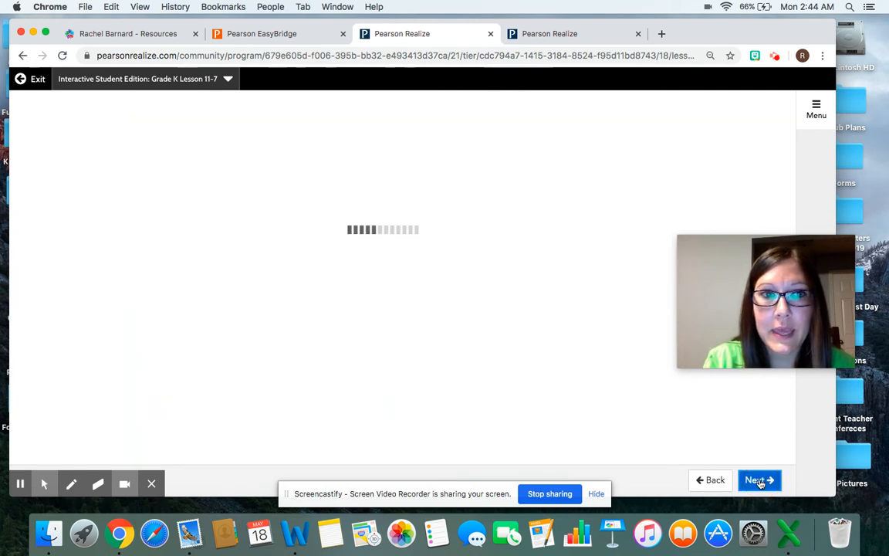
pyautogui.click(758, 480)
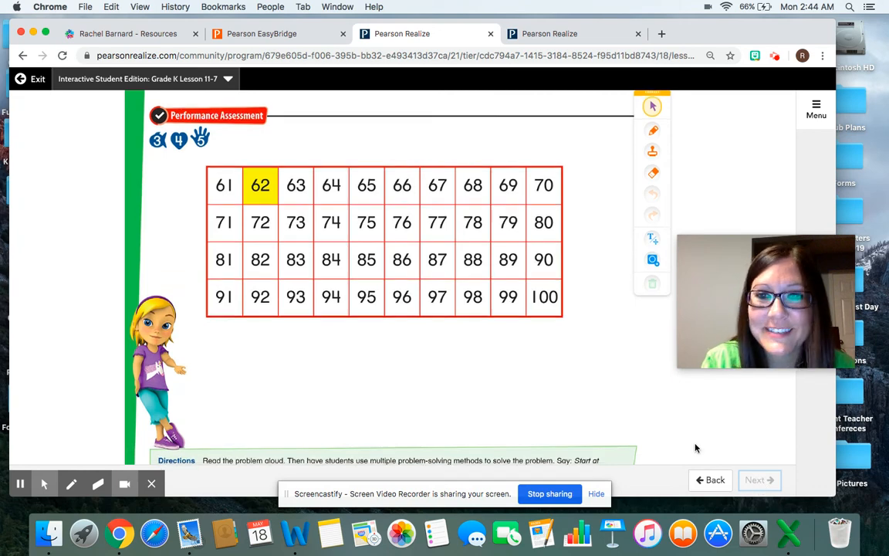
pyautogui.scroll(-3)
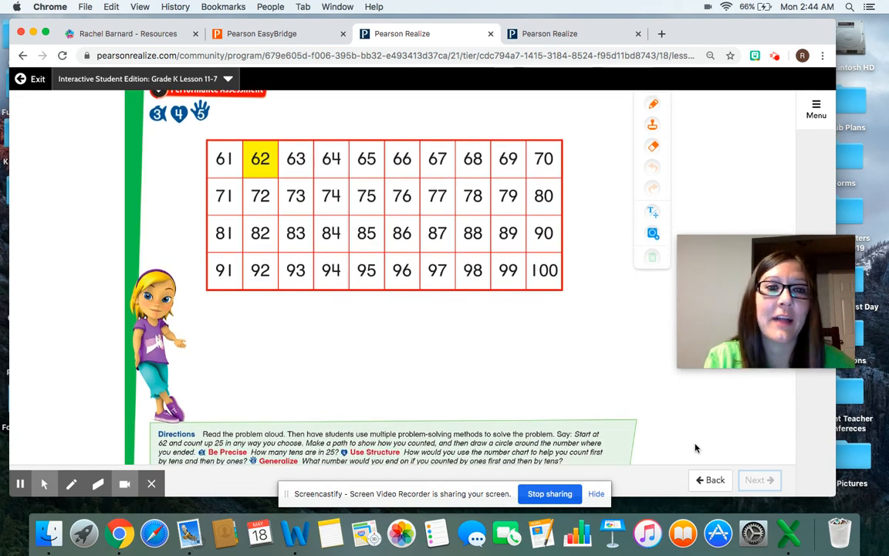
pyautogui.moveTo(341, 293)
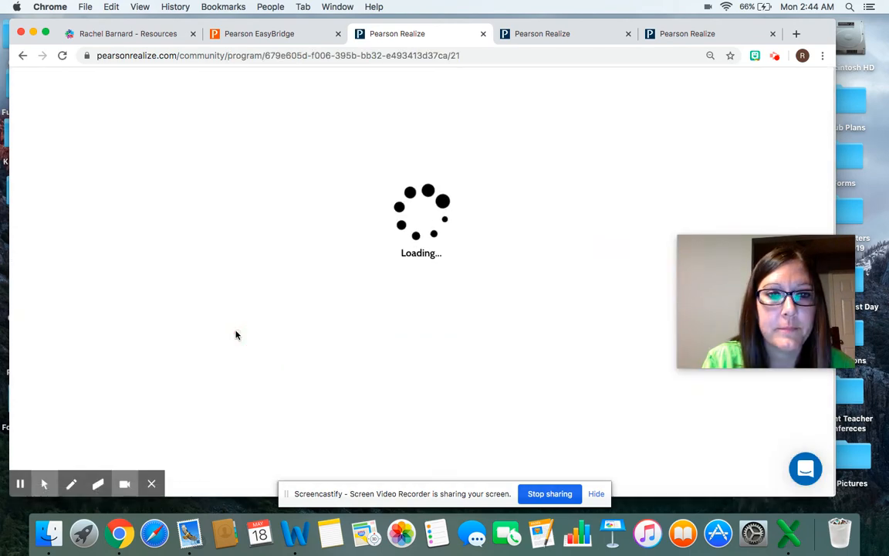
pyautogui.moveTo(499, 335)
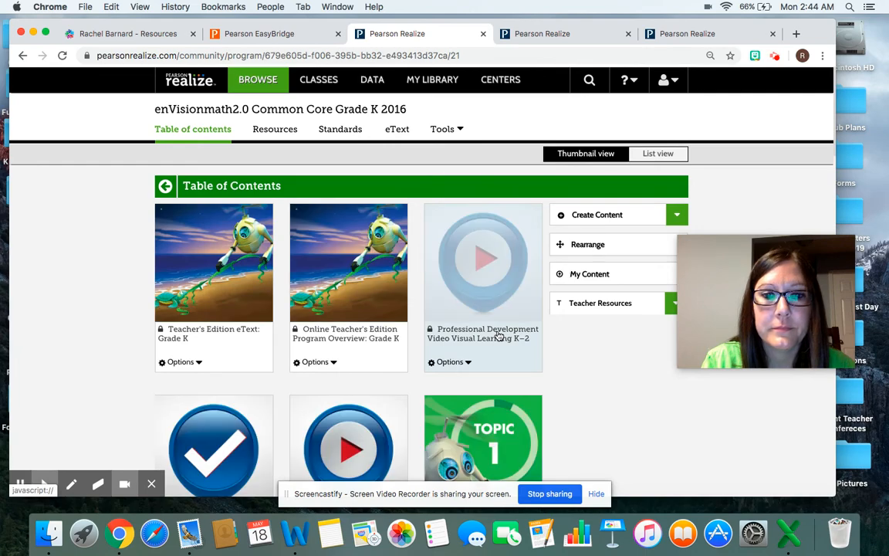
# Step: Scroll the Table of Contents and open Topic 11: Count Numbers to 100
pyautogui.scroll(-3)
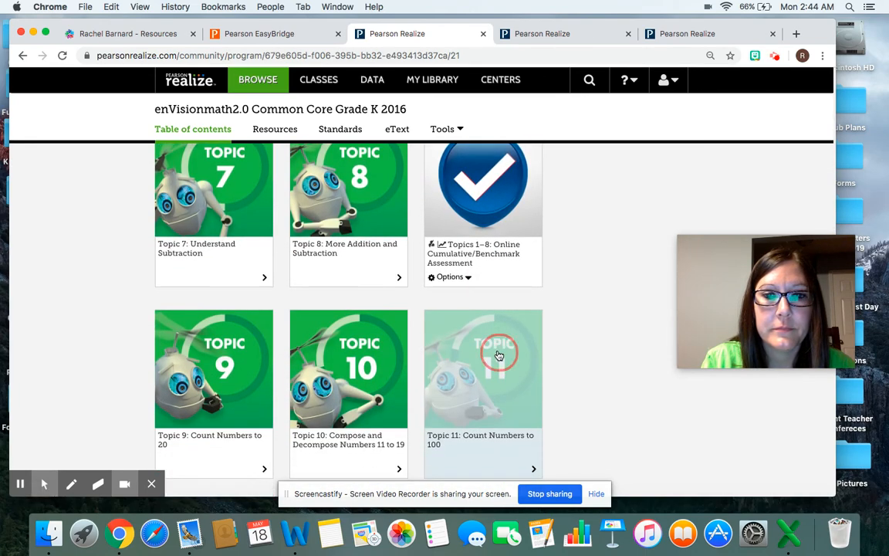
pyautogui.click(498, 355)
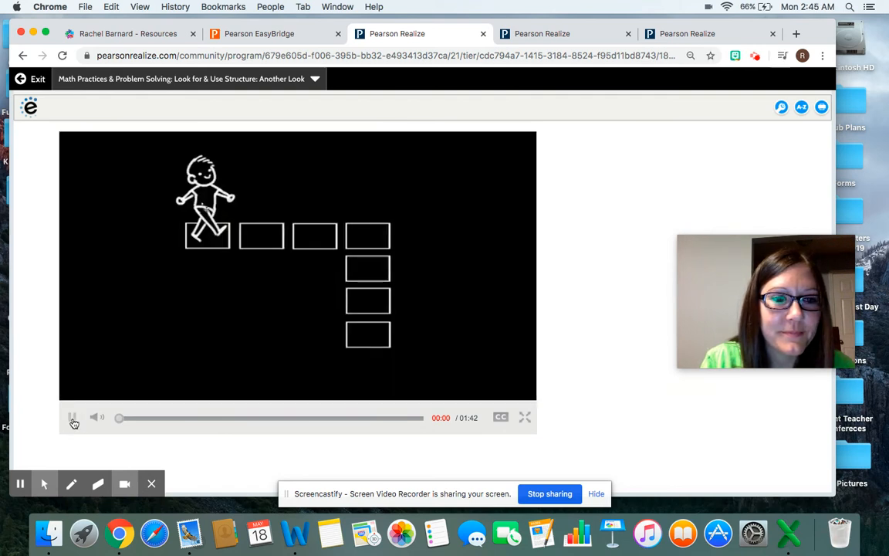
# Step: Play the Look for & Use Structure video through to 01:42
pyautogui.click(73, 418)
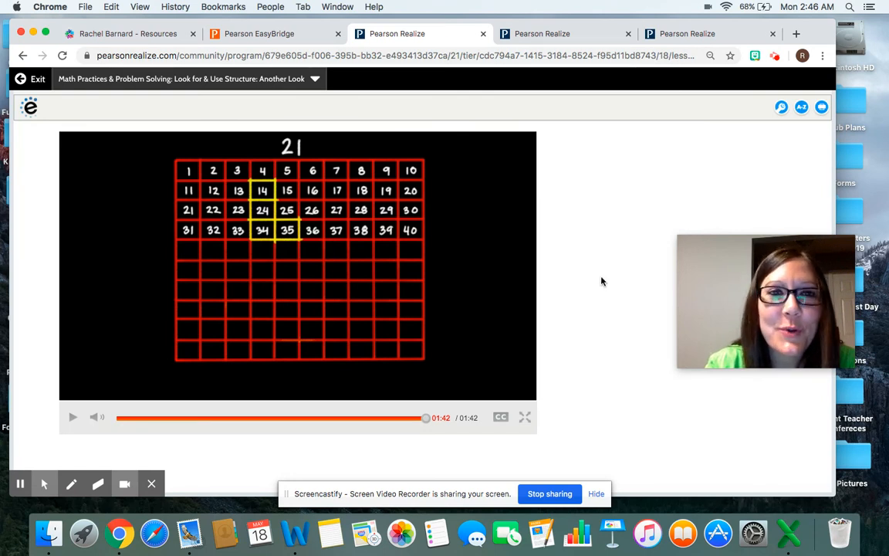
pyautogui.moveTo(635, 246)
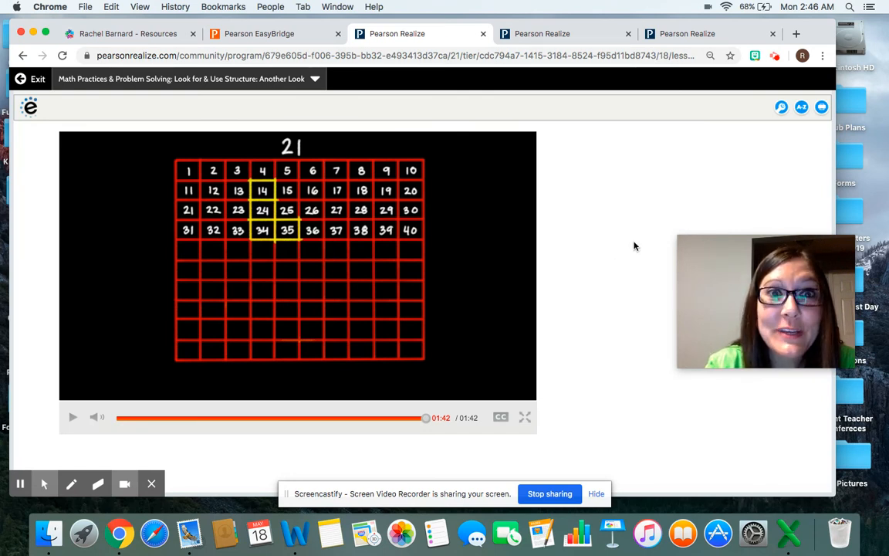
pyautogui.moveTo(665, 207)
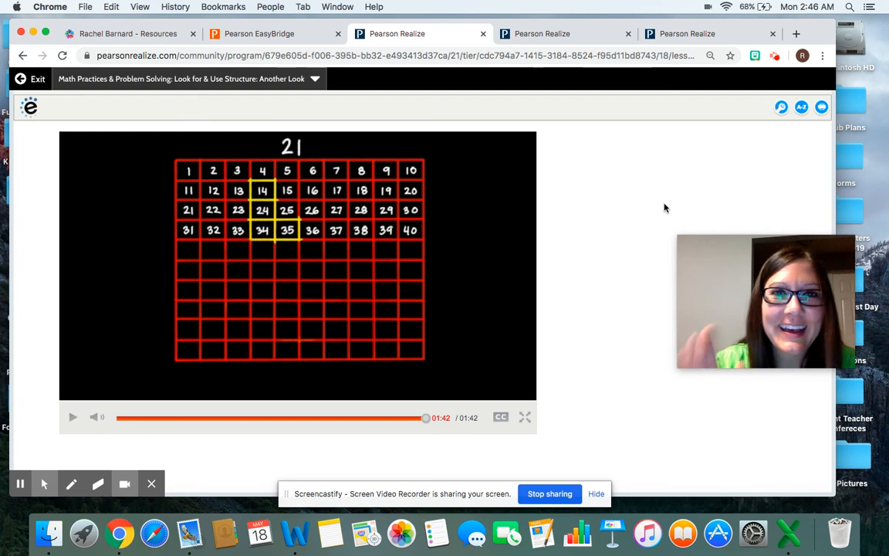